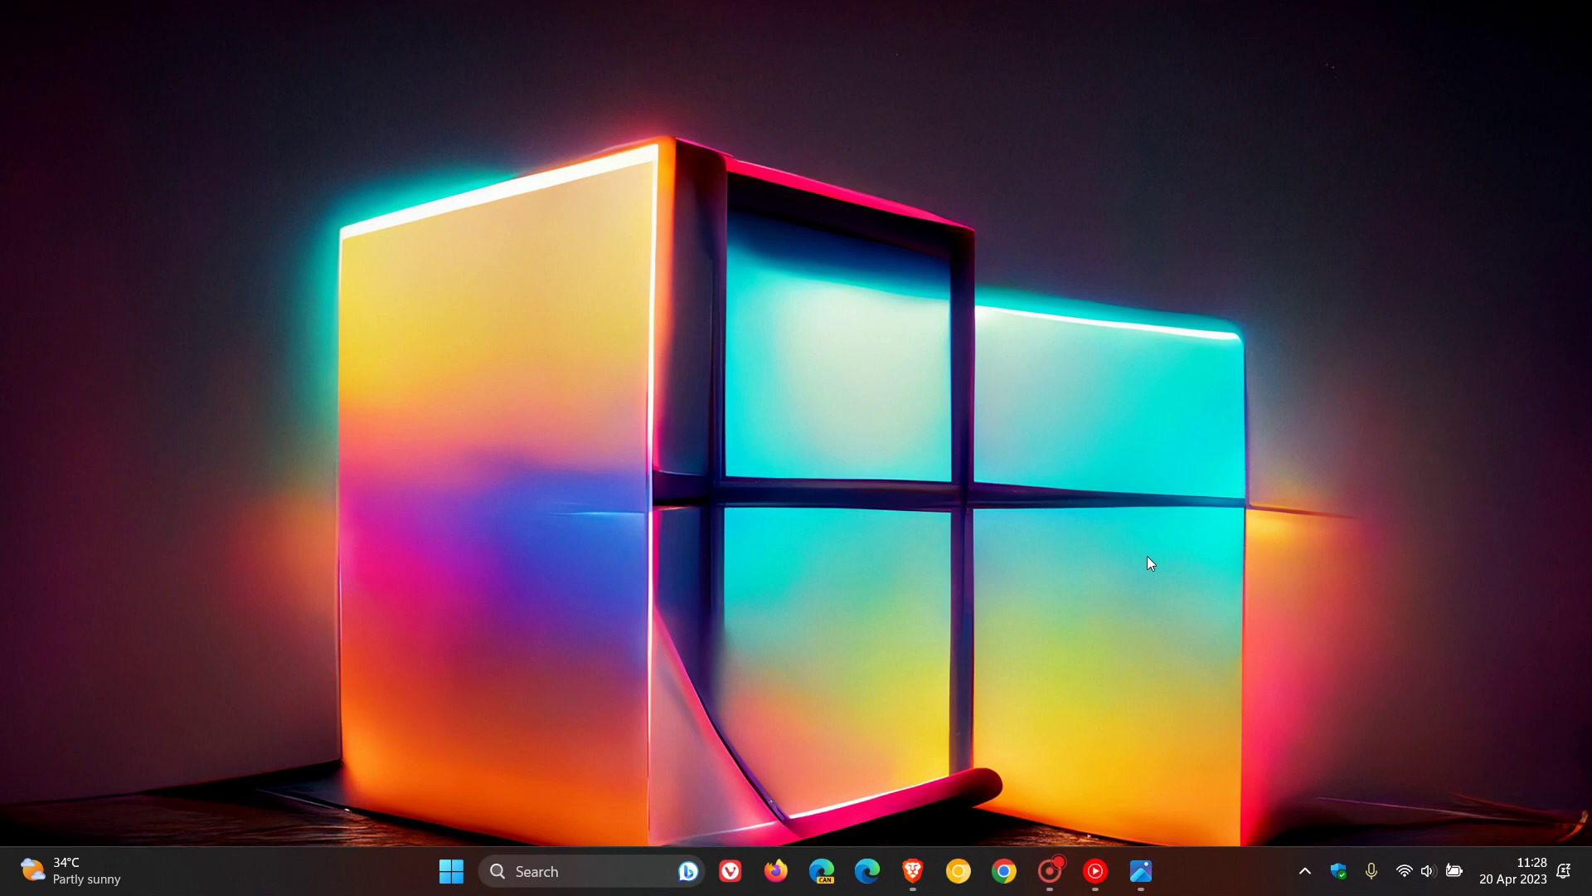
{"action": "mouse_move", "coordinate": [1105, 294]}
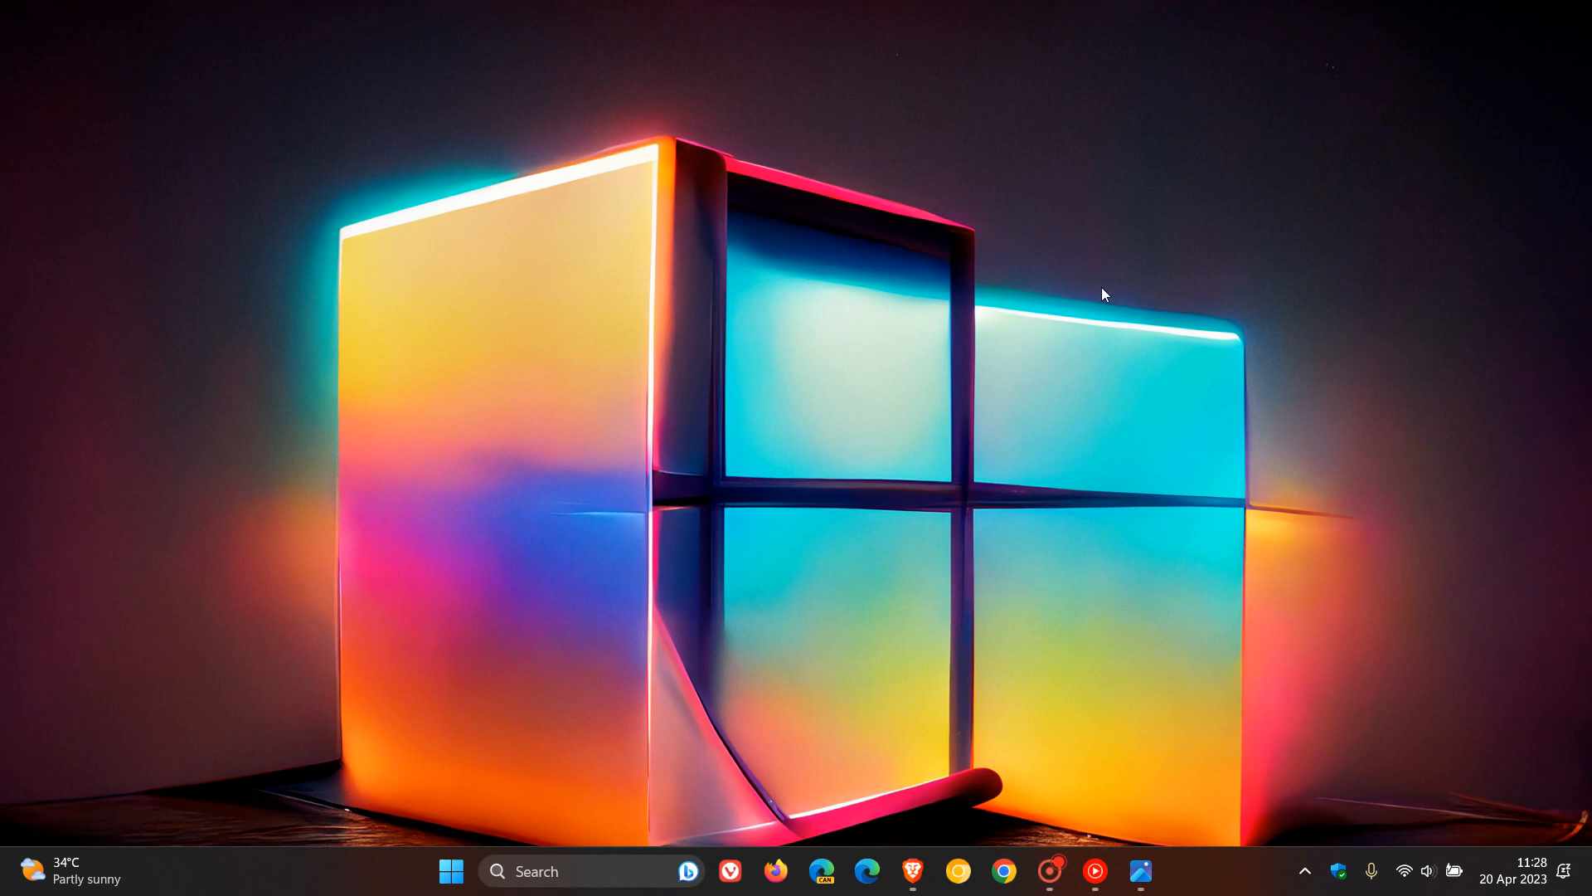
{"action": "mouse_move", "coordinate": [1098, 422]}
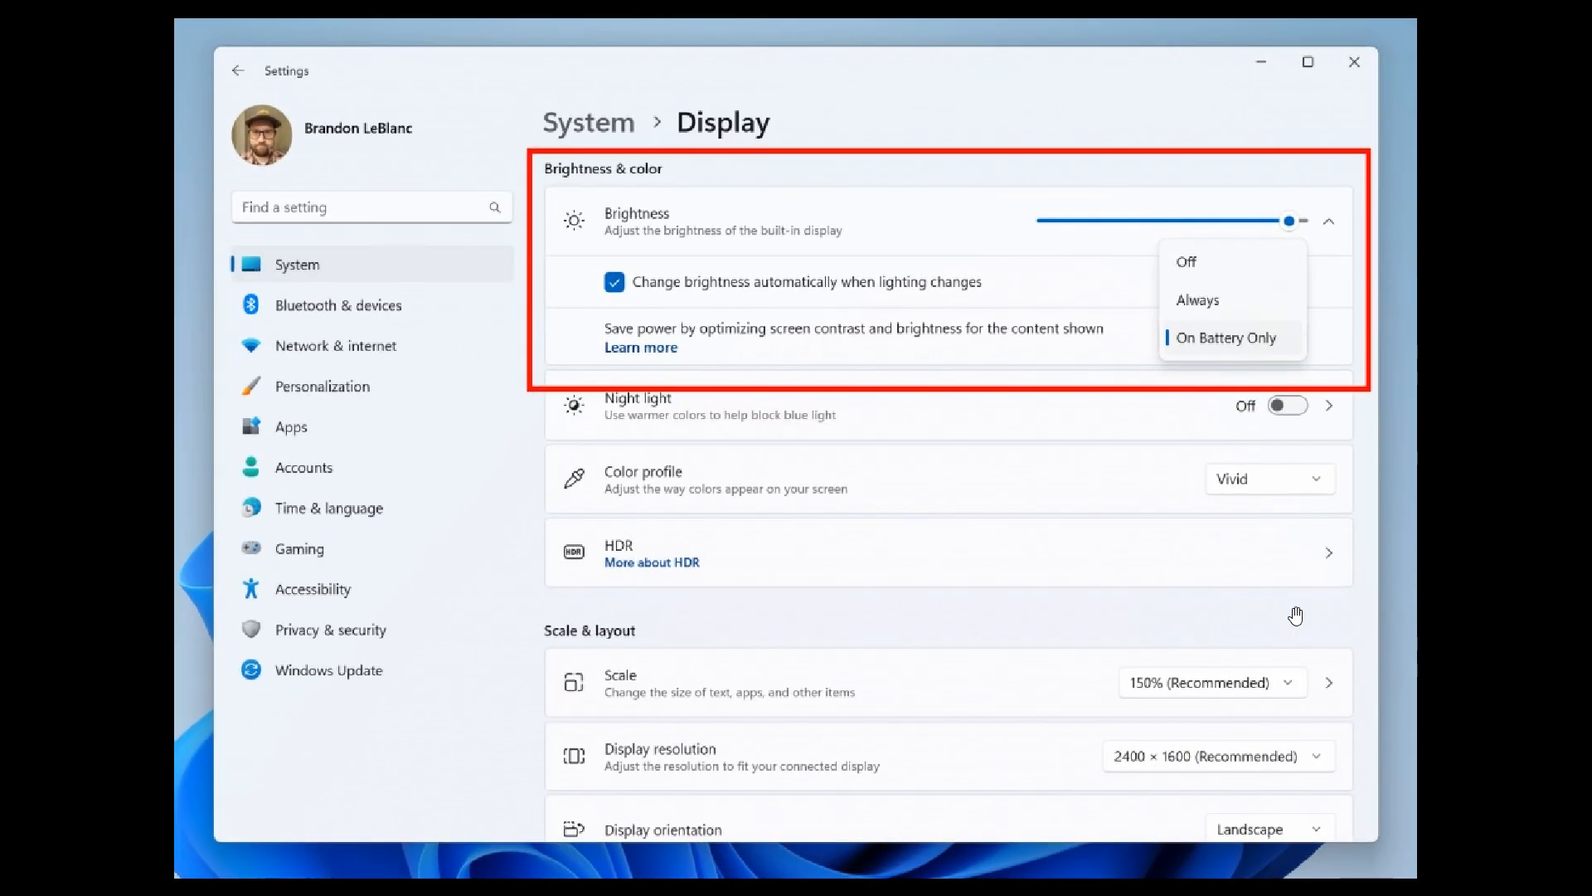
{"action": "mouse_move", "coordinate": [1229, 587]}
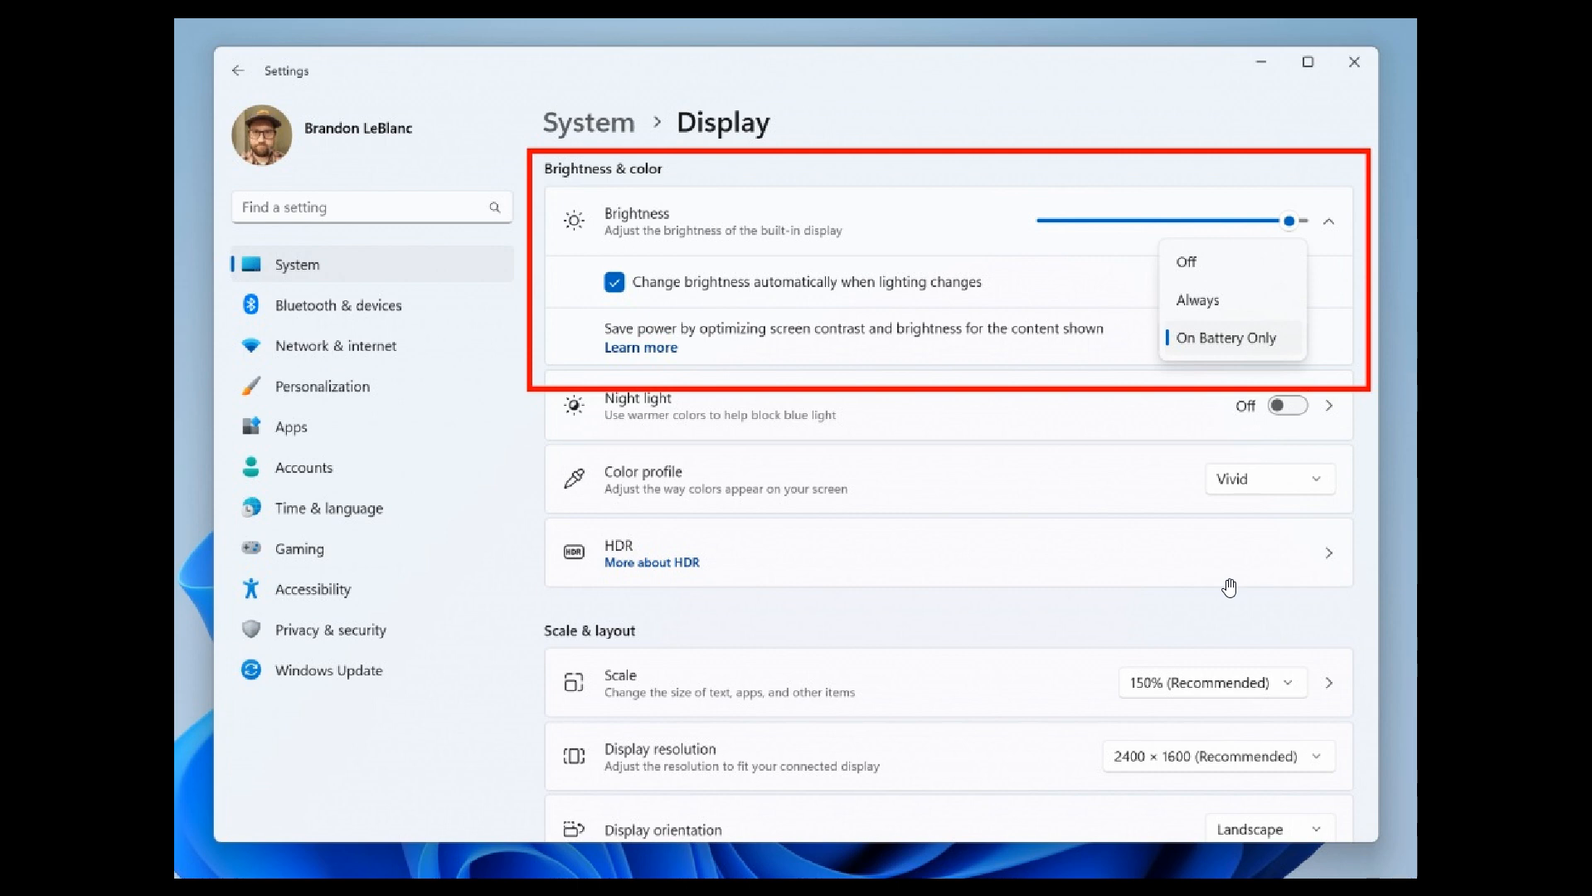
{"action": "mouse_move", "coordinate": [1008, 329]}
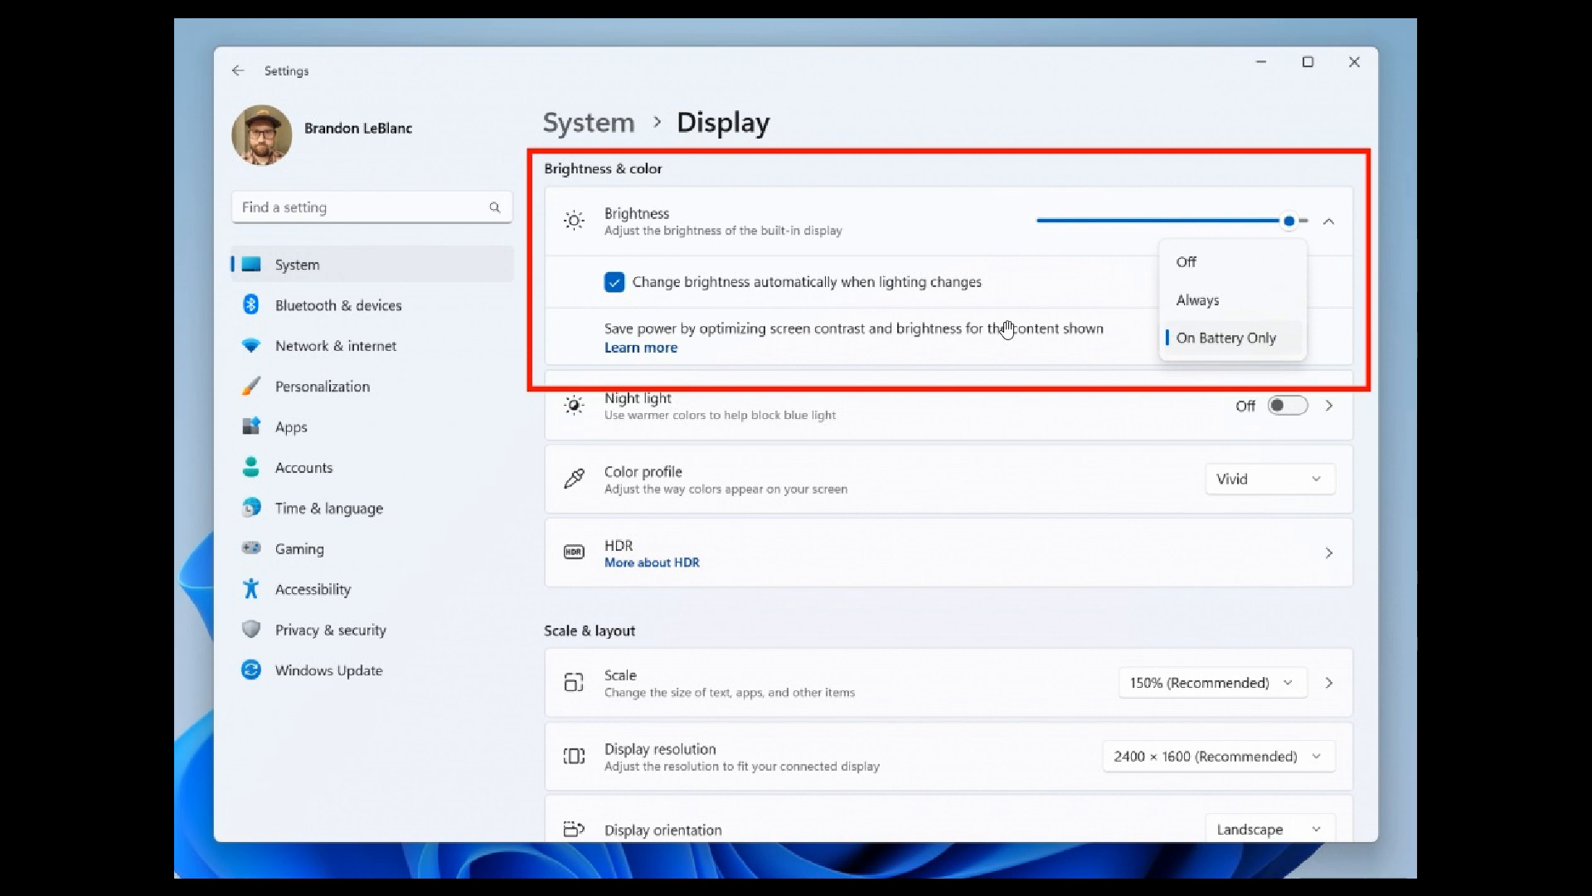
{"action": "mouse_move", "coordinate": [1131, 436]}
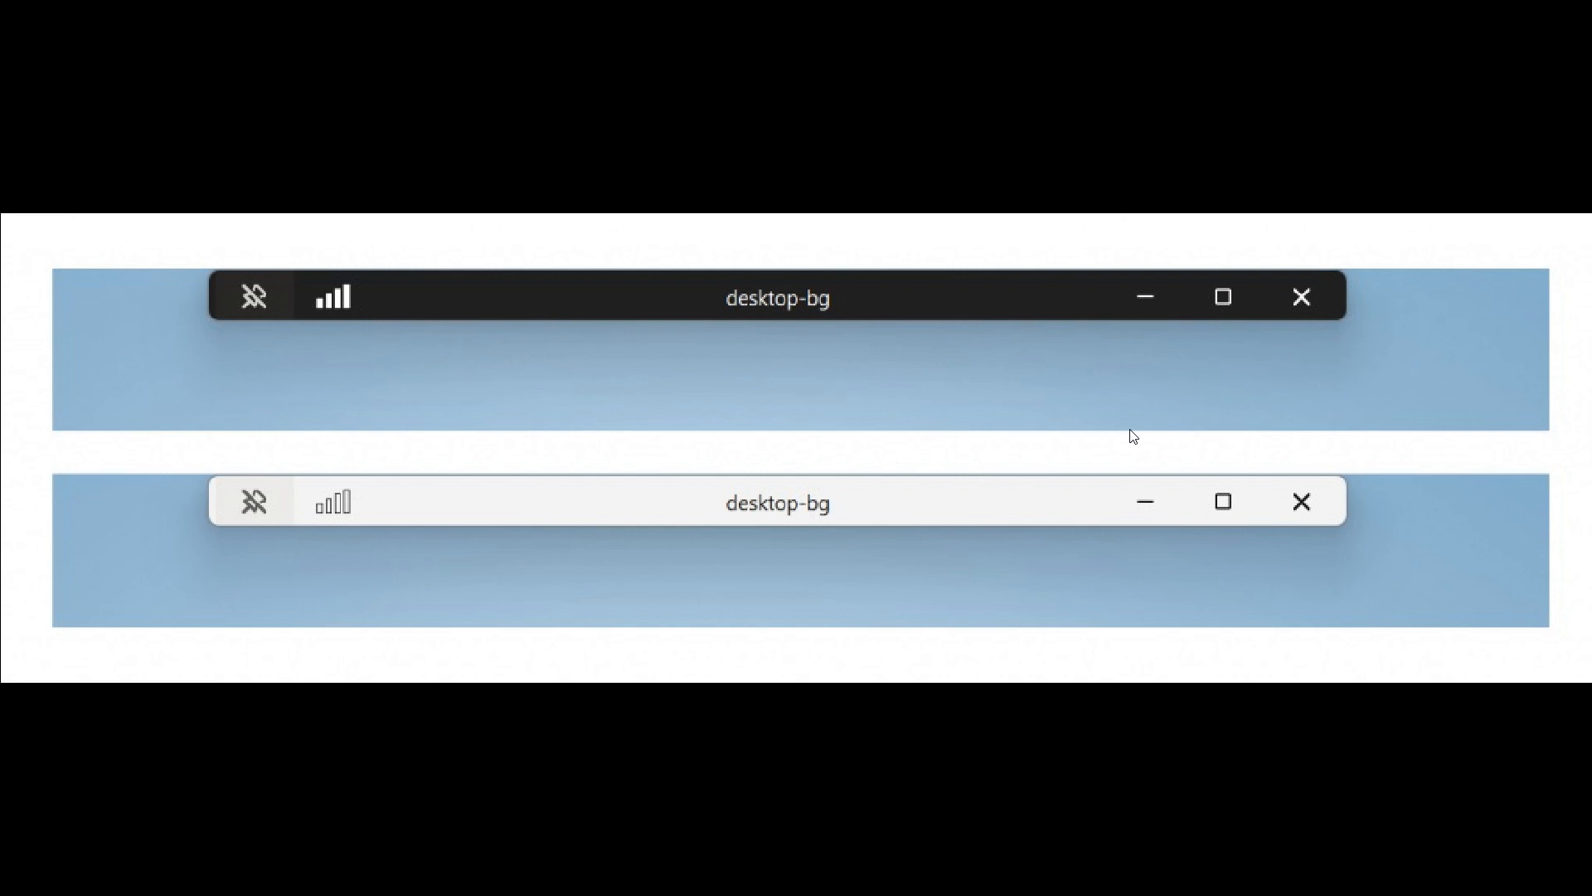
{"action": "mouse_move", "coordinate": [1062, 450]}
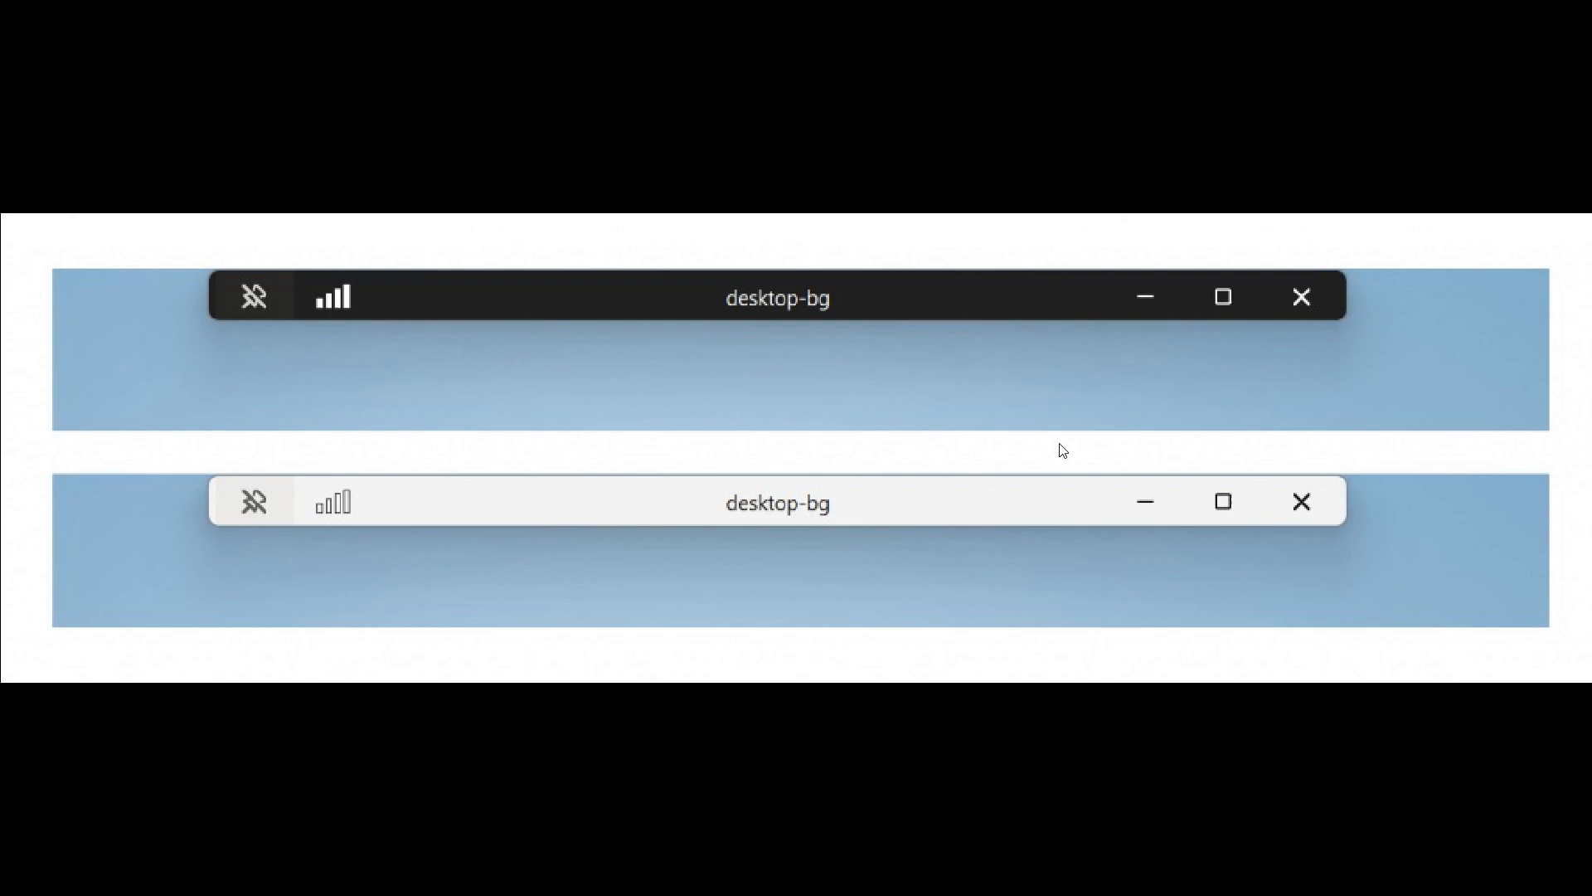
{"action": "mouse_move", "coordinate": [1004, 319]}
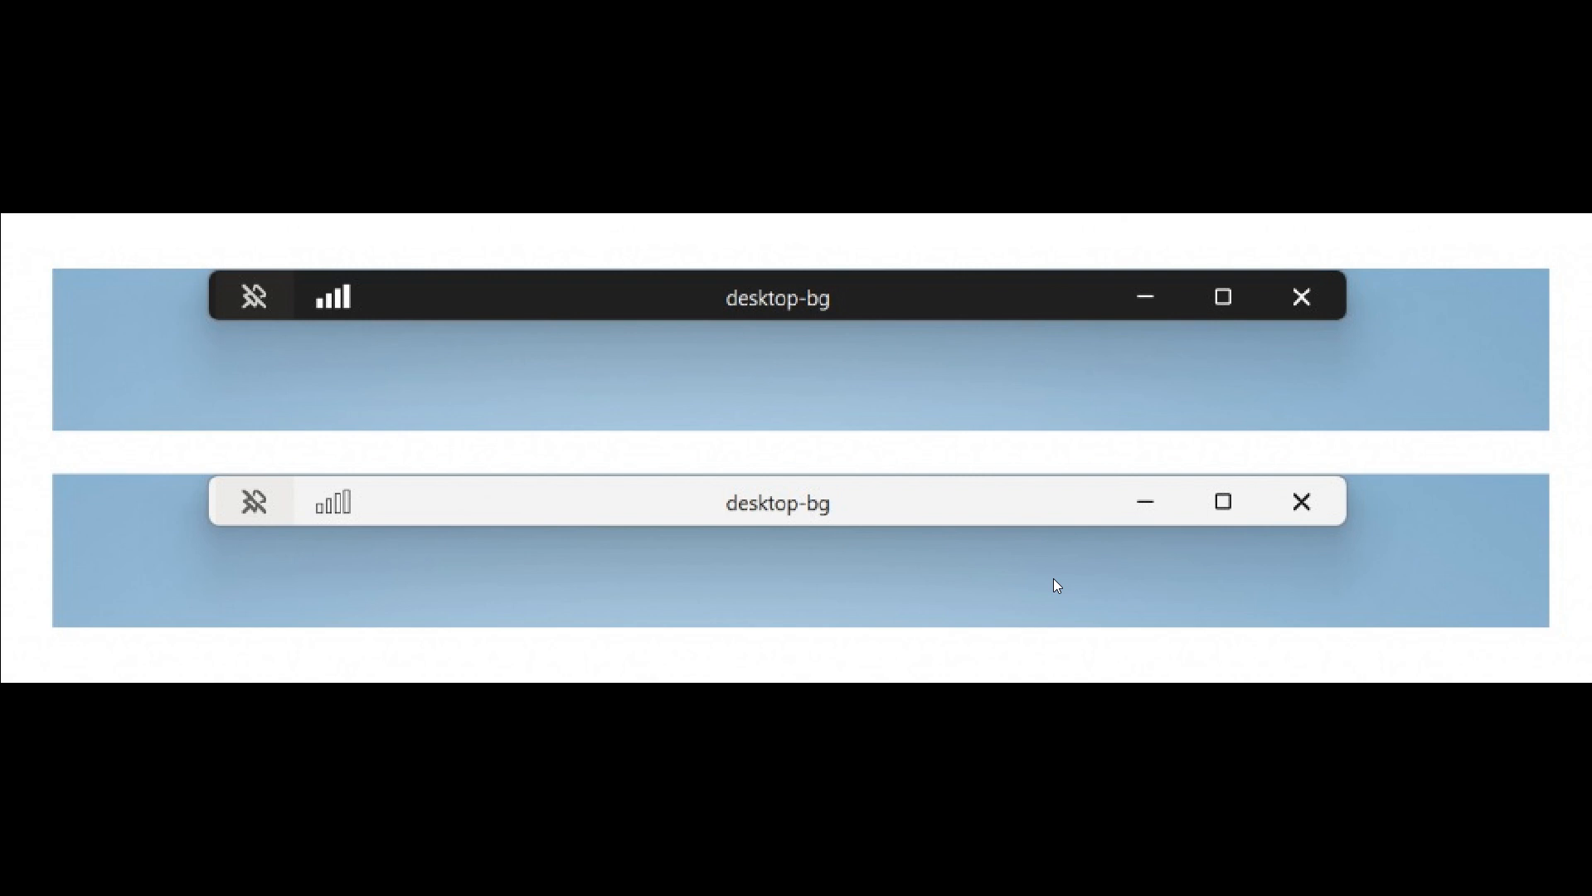
{"action": "mouse_move", "coordinate": [1119, 442]}
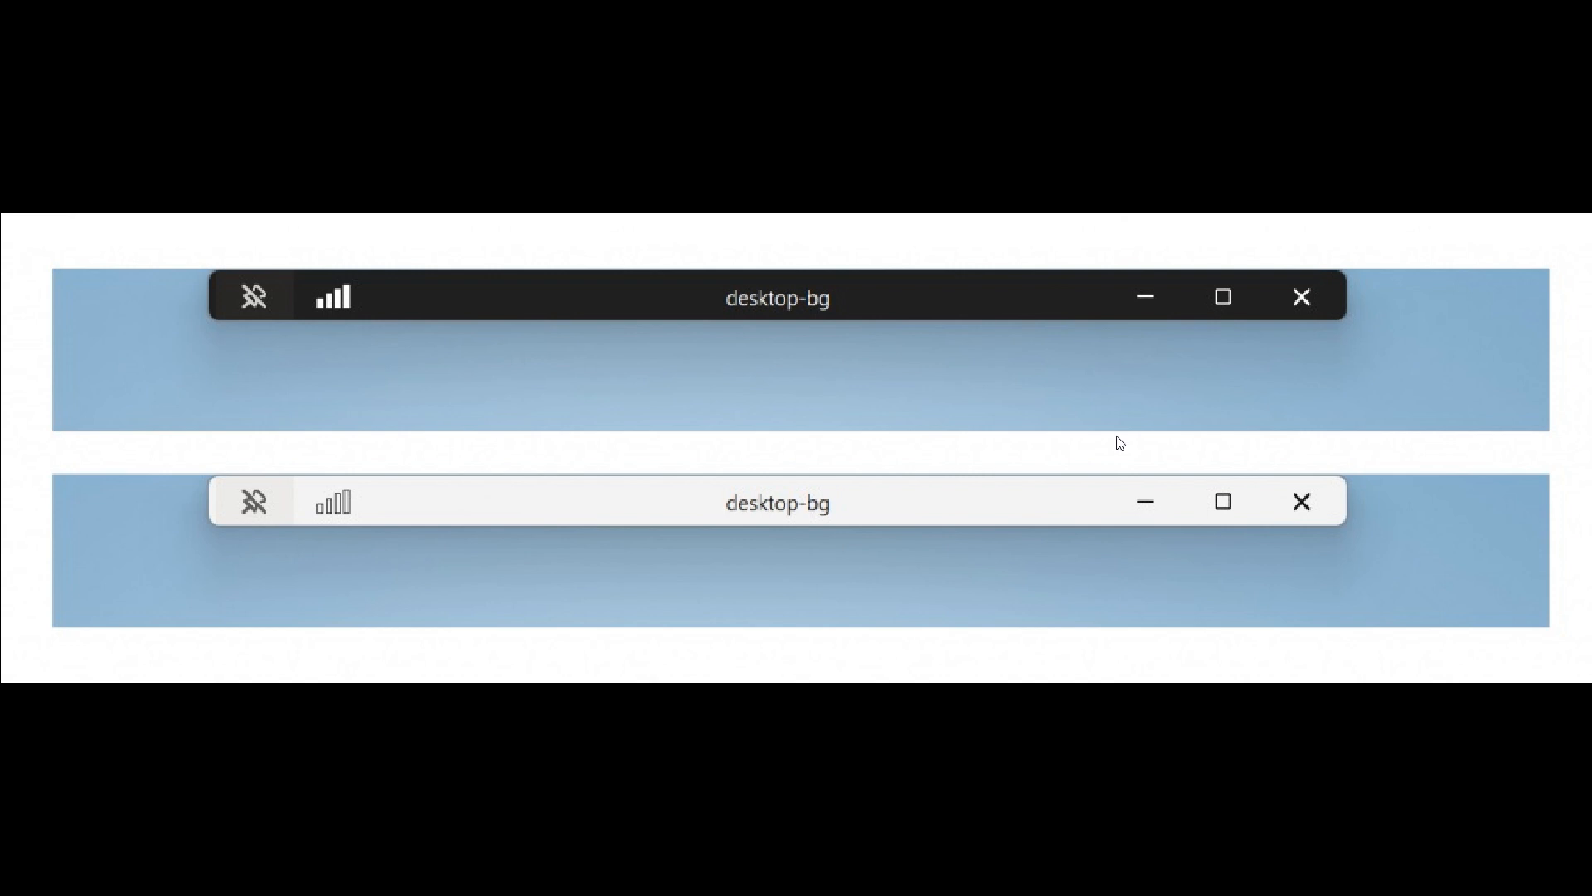
{"action": "mouse_move", "coordinate": [1046, 320]}
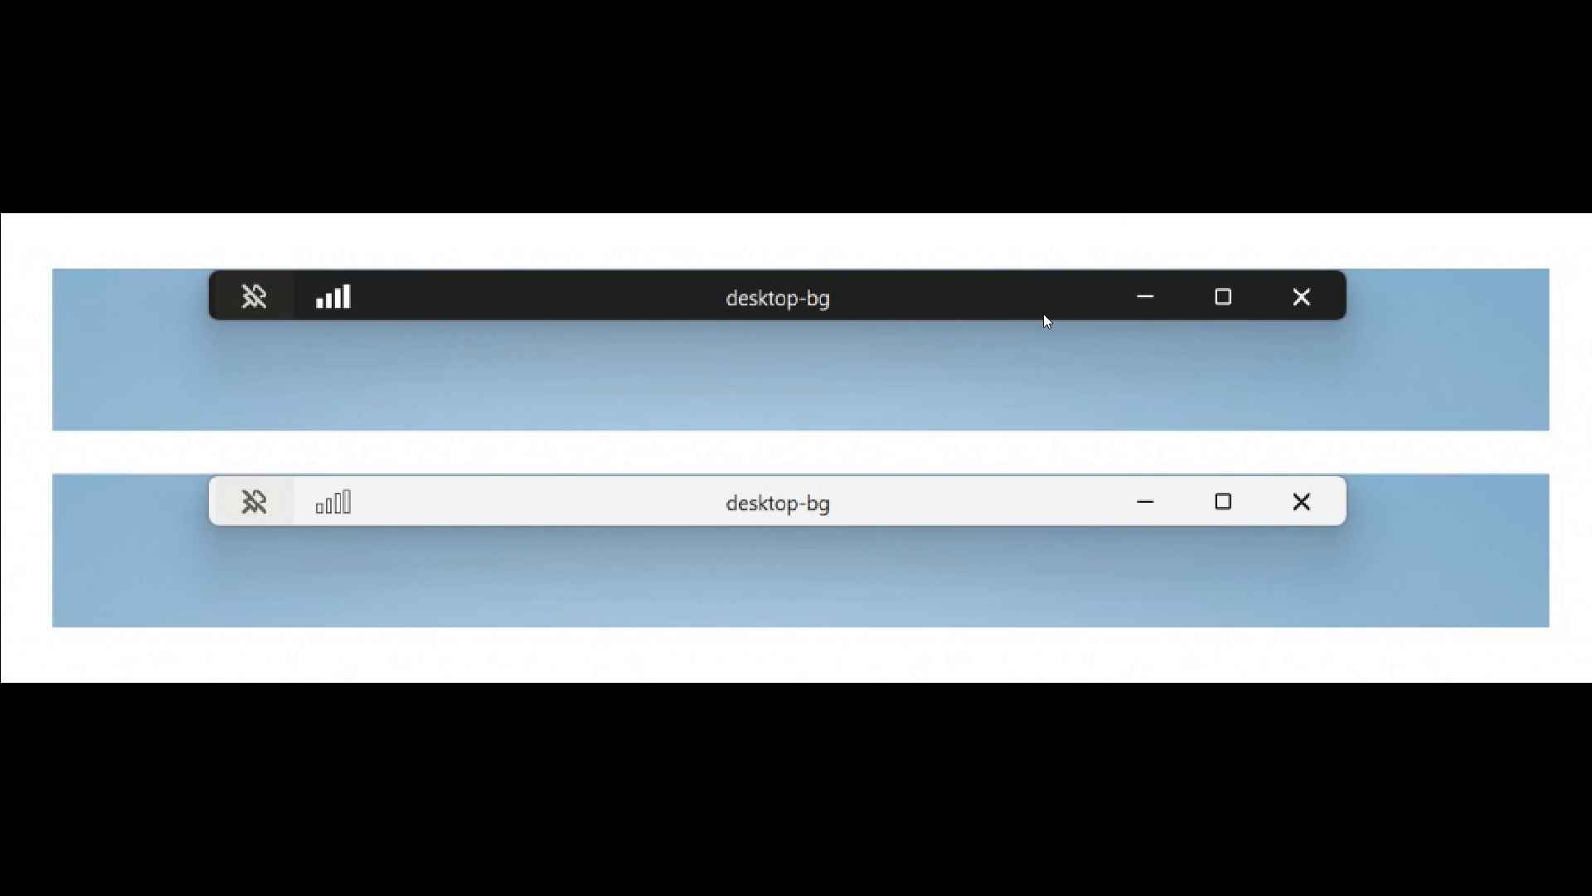
{"action": "mouse_move", "coordinate": [1062, 558]}
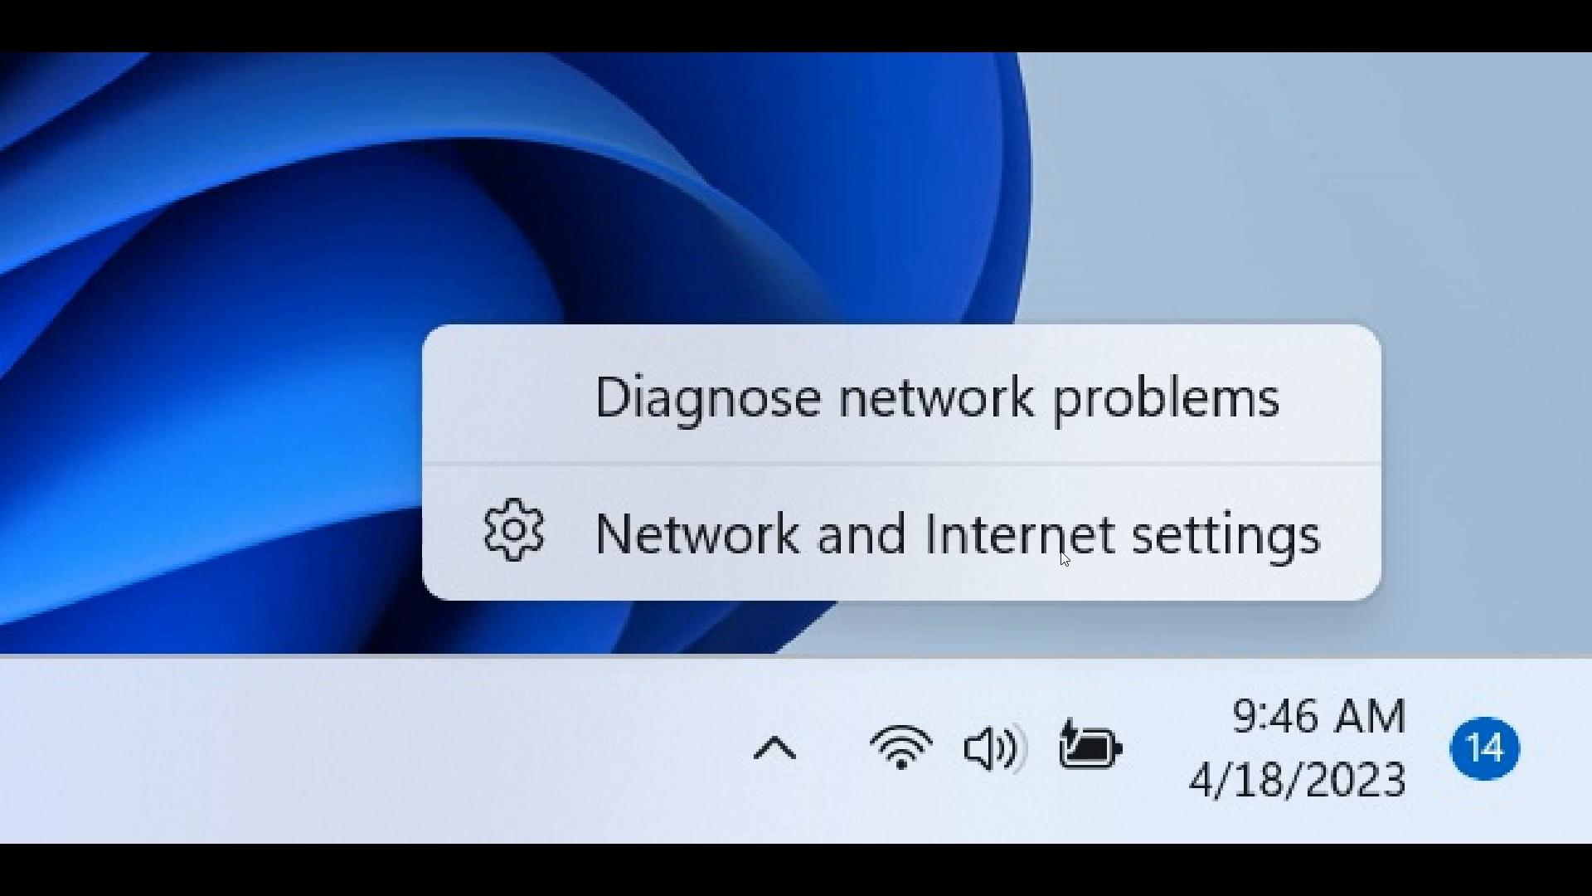
{"action": "mouse_move", "coordinate": [1080, 492]}
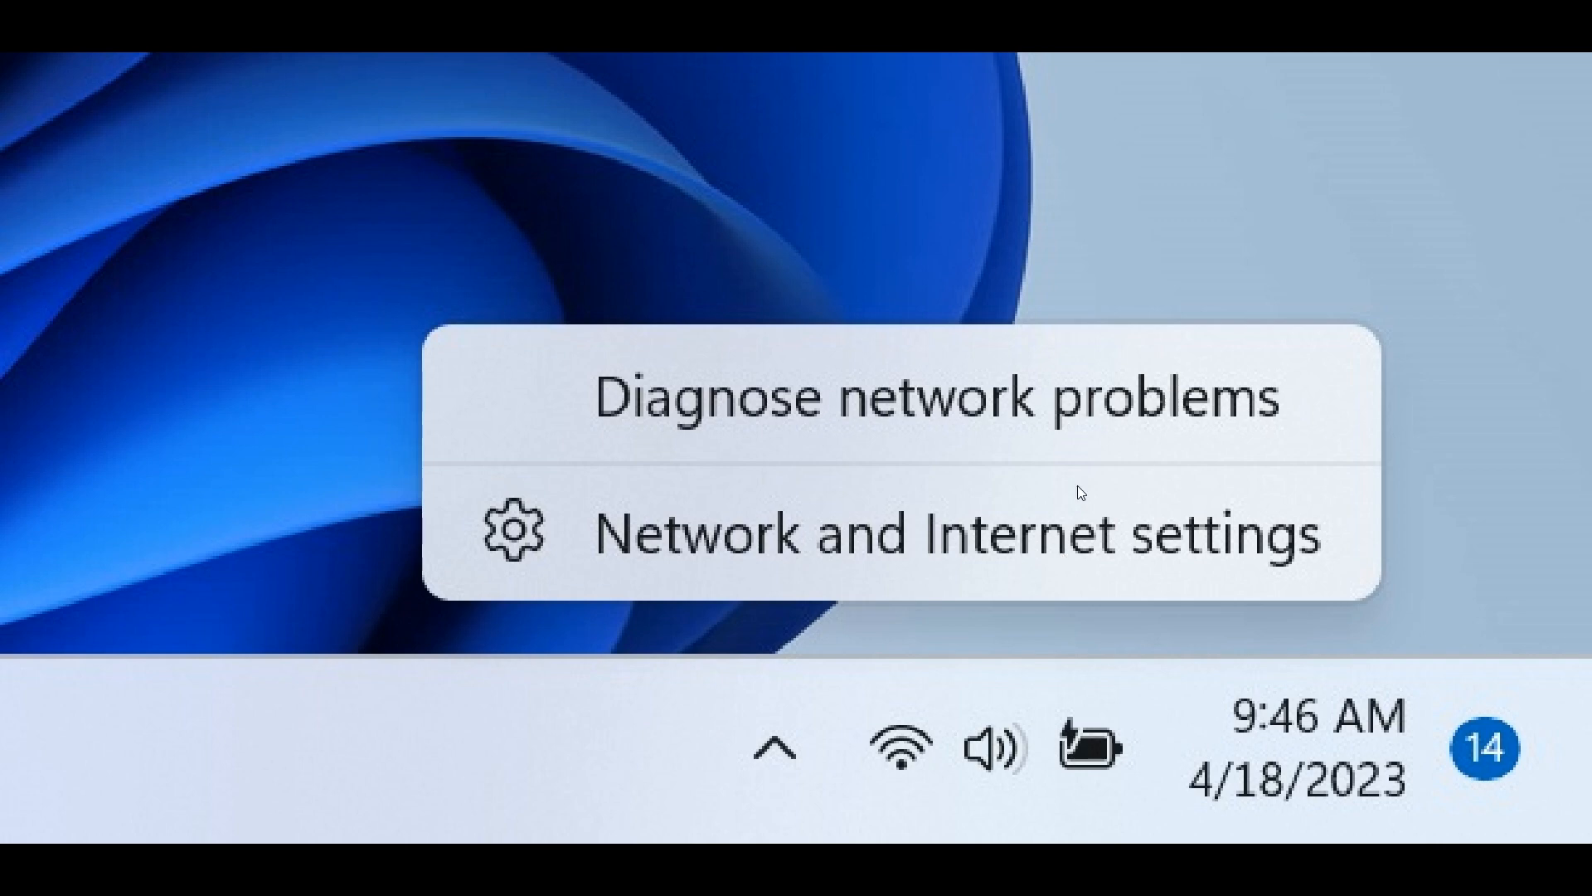
{"action": "mouse_move", "coordinate": [1211, 494]}
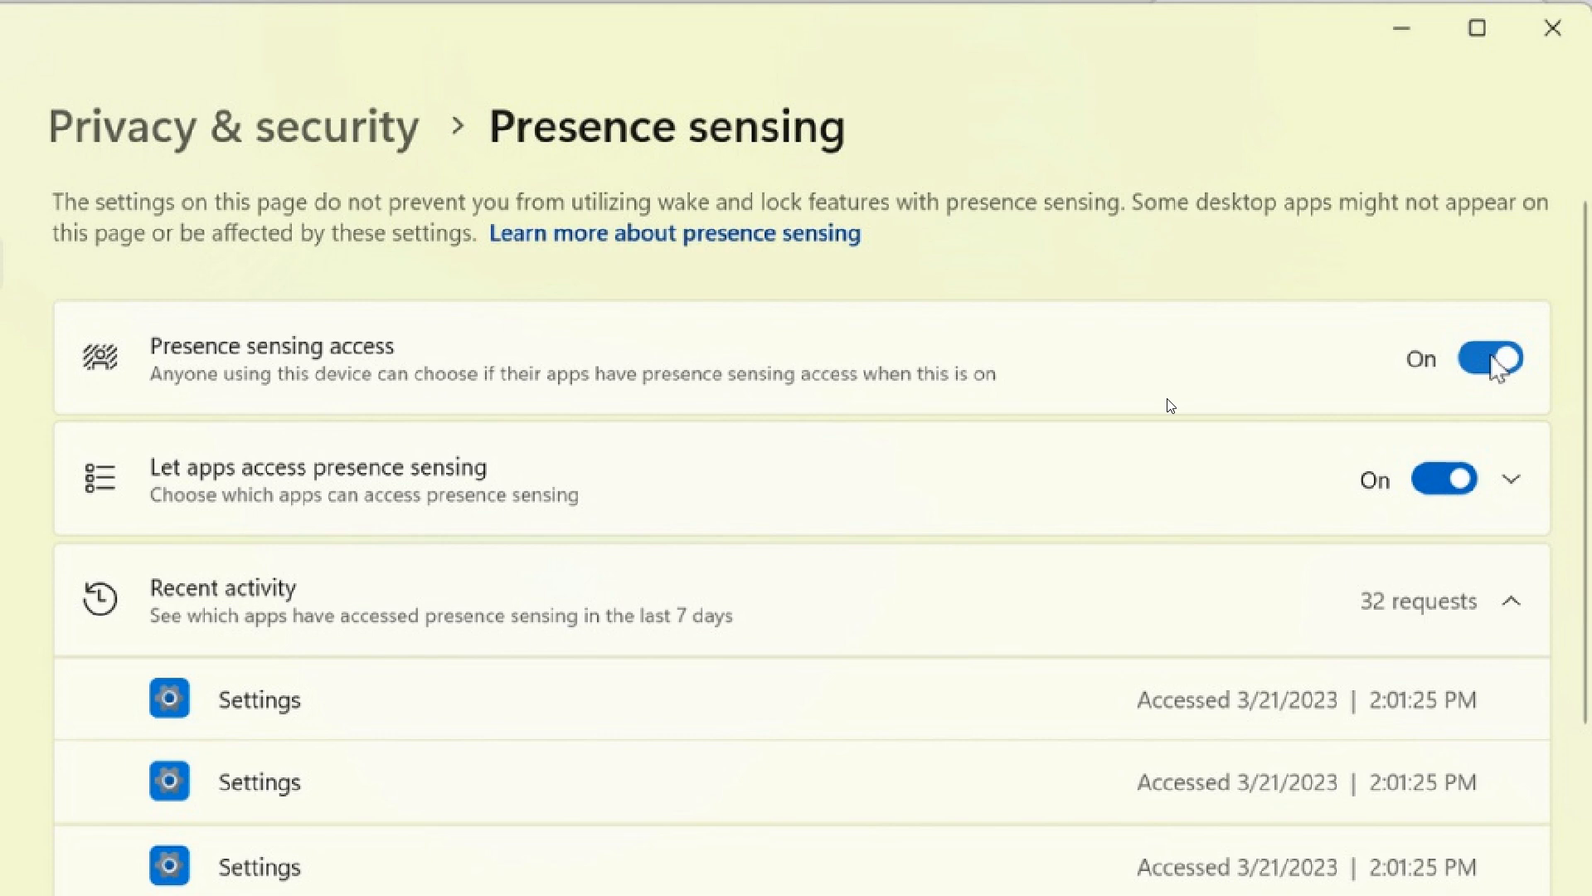
{"action": "mouse_move", "coordinate": [1162, 398]}
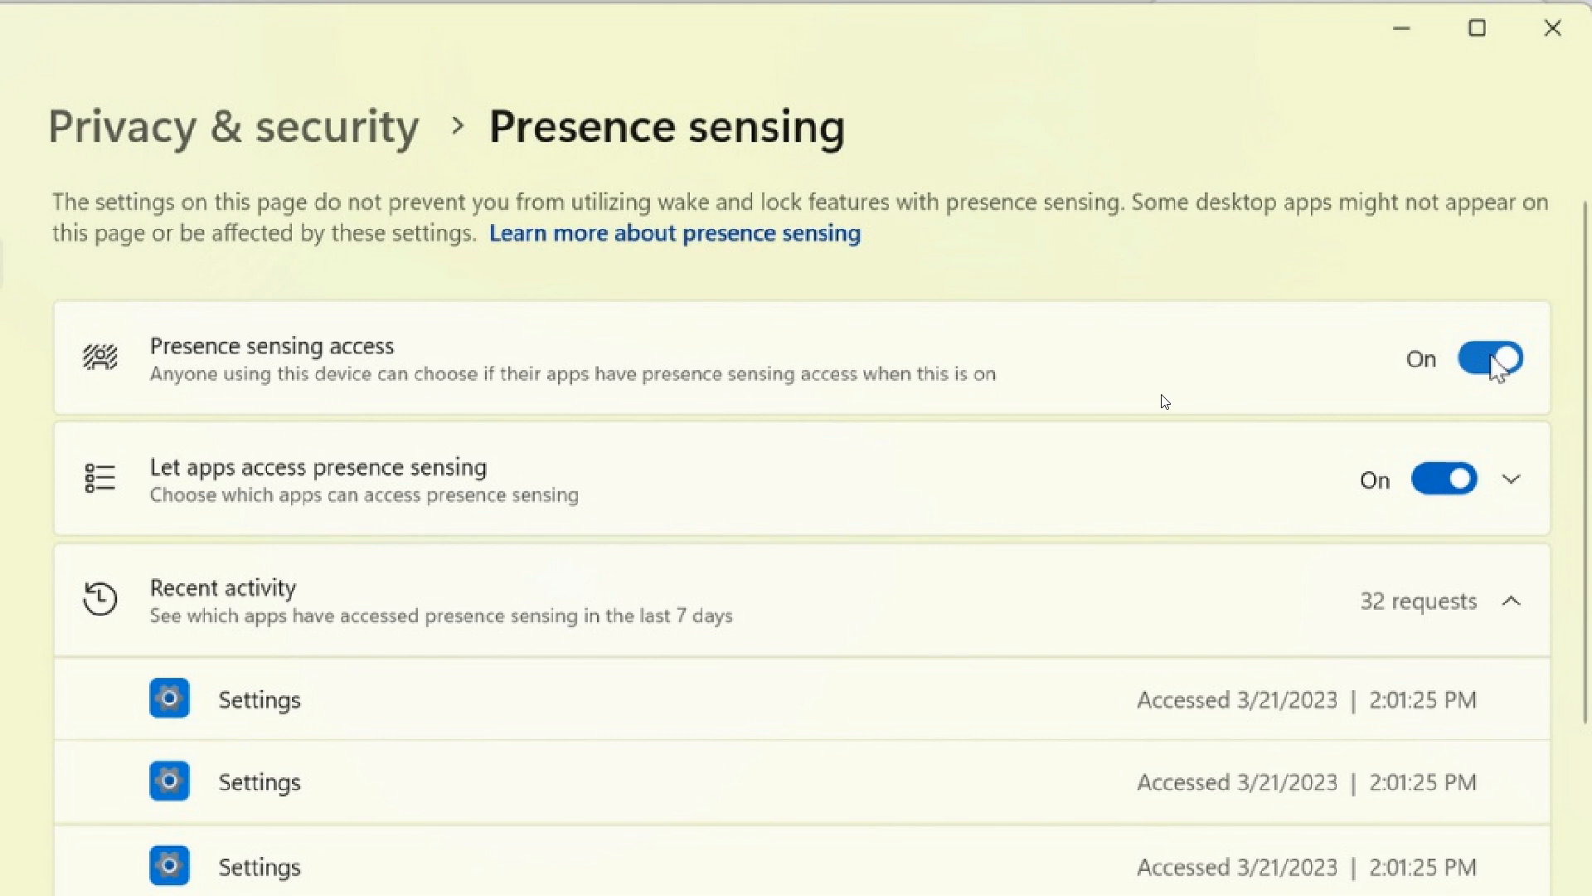
{"action": "mouse_move", "coordinate": [1089, 446]}
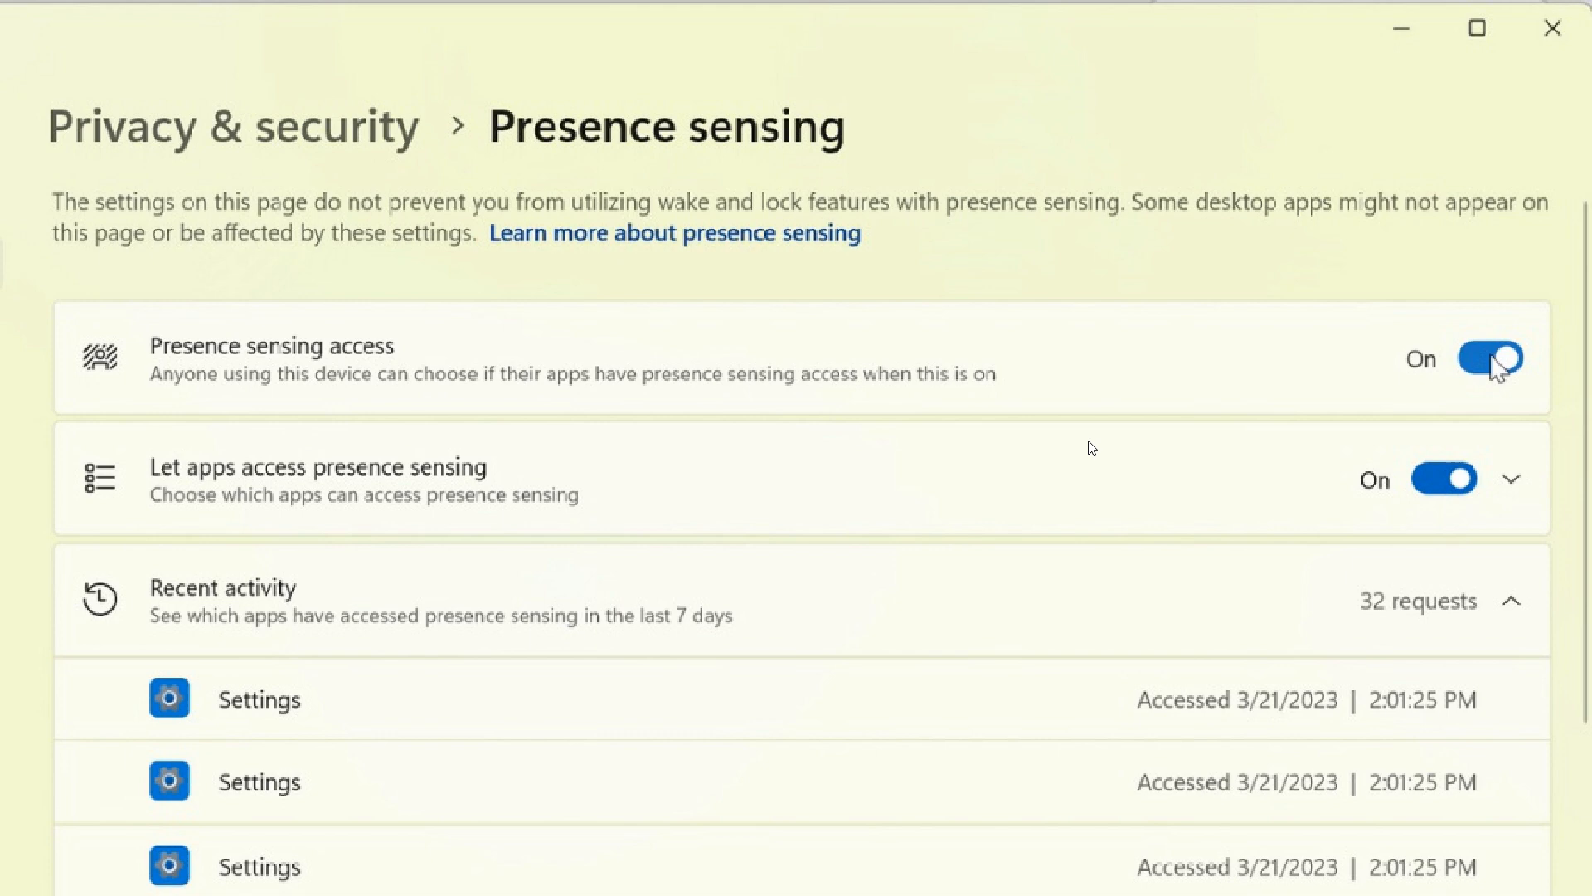
{"action": "mouse_move", "coordinate": [673, 306]}
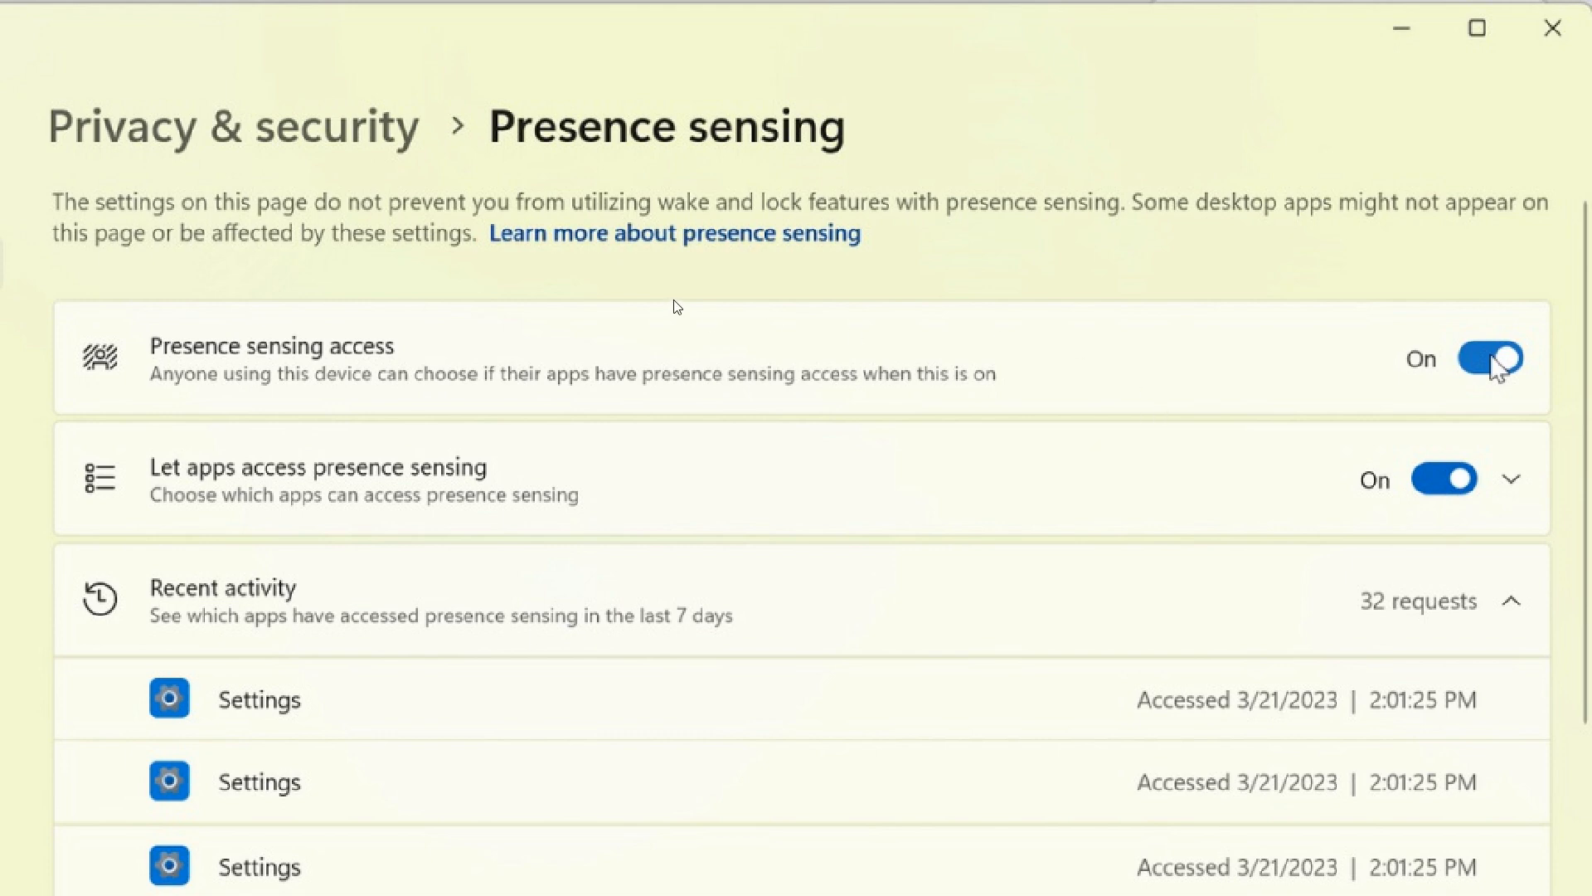
{"action": "mouse_move", "coordinate": [1174, 360]}
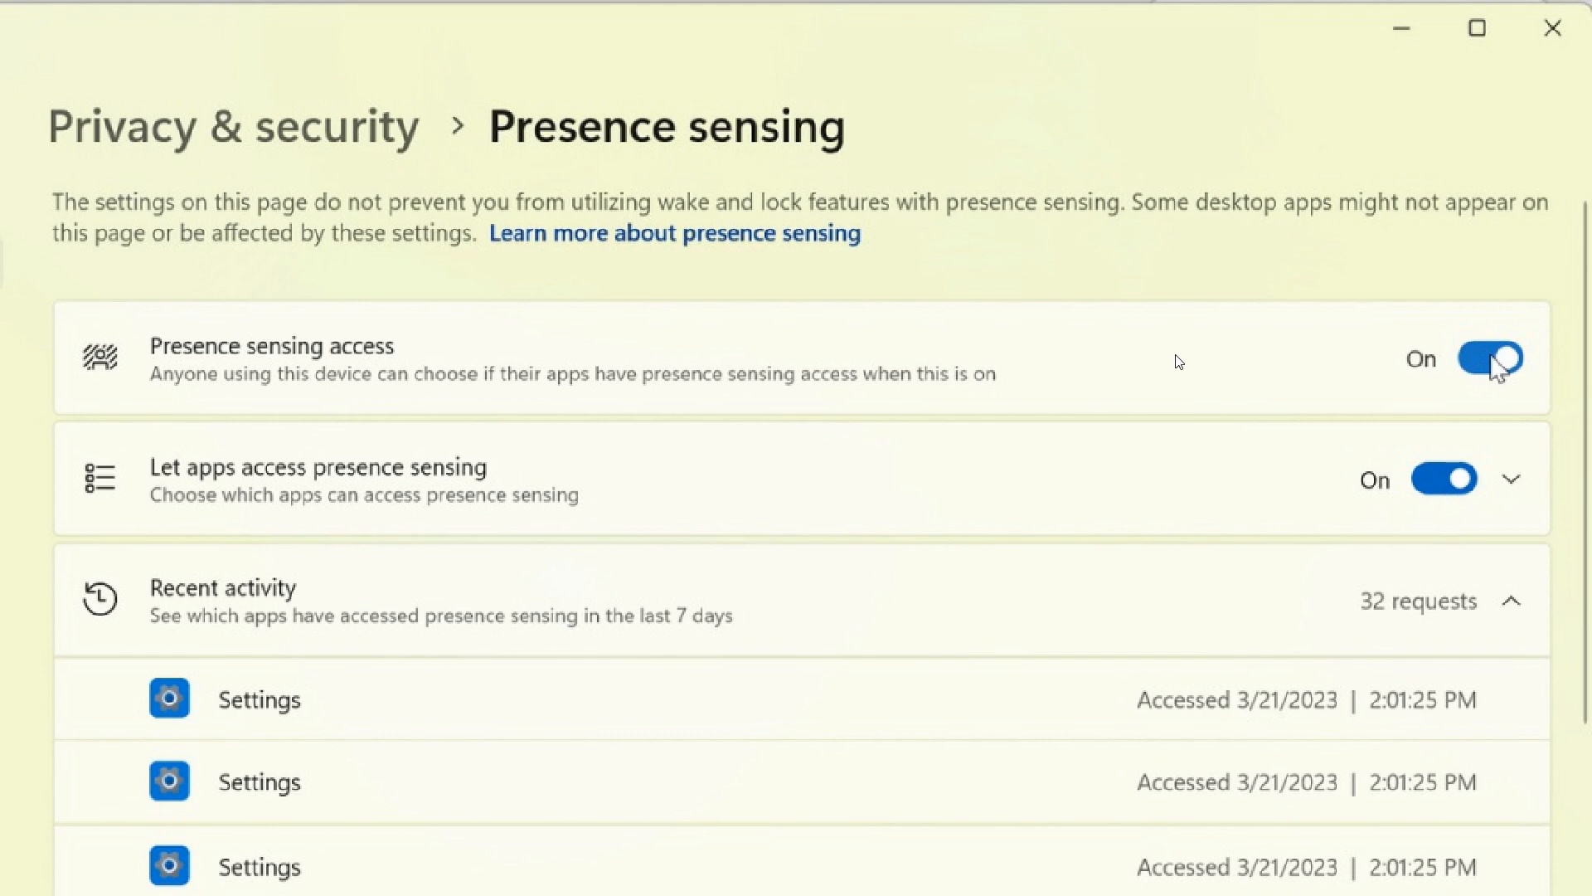
{"action": "mouse_move", "coordinate": [1198, 380]}
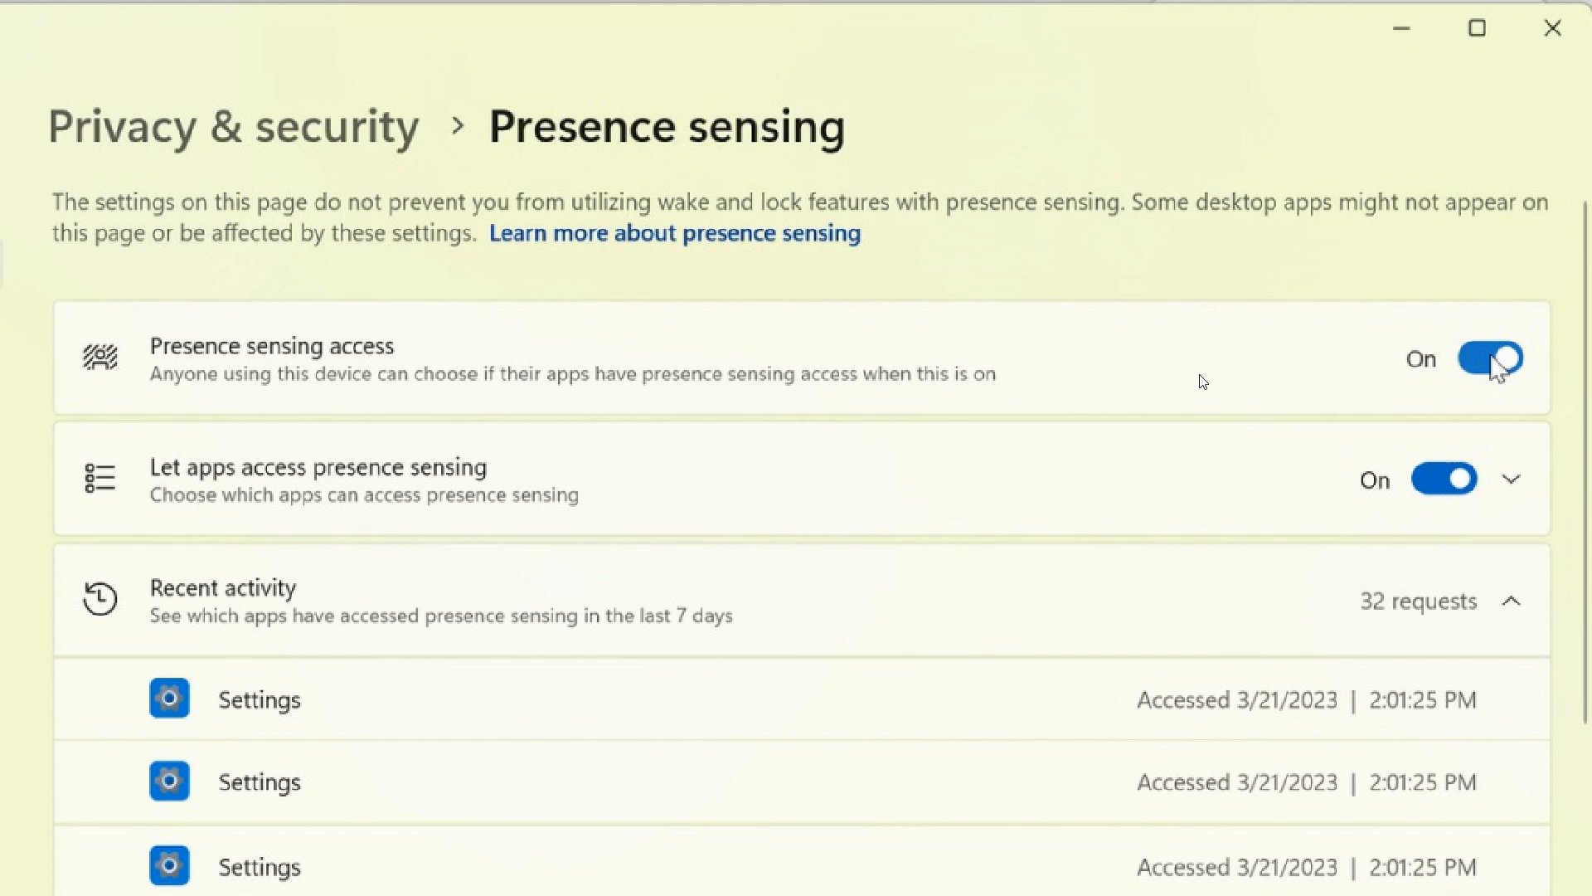
{"action": "mouse_move", "coordinate": [1159, 351]}
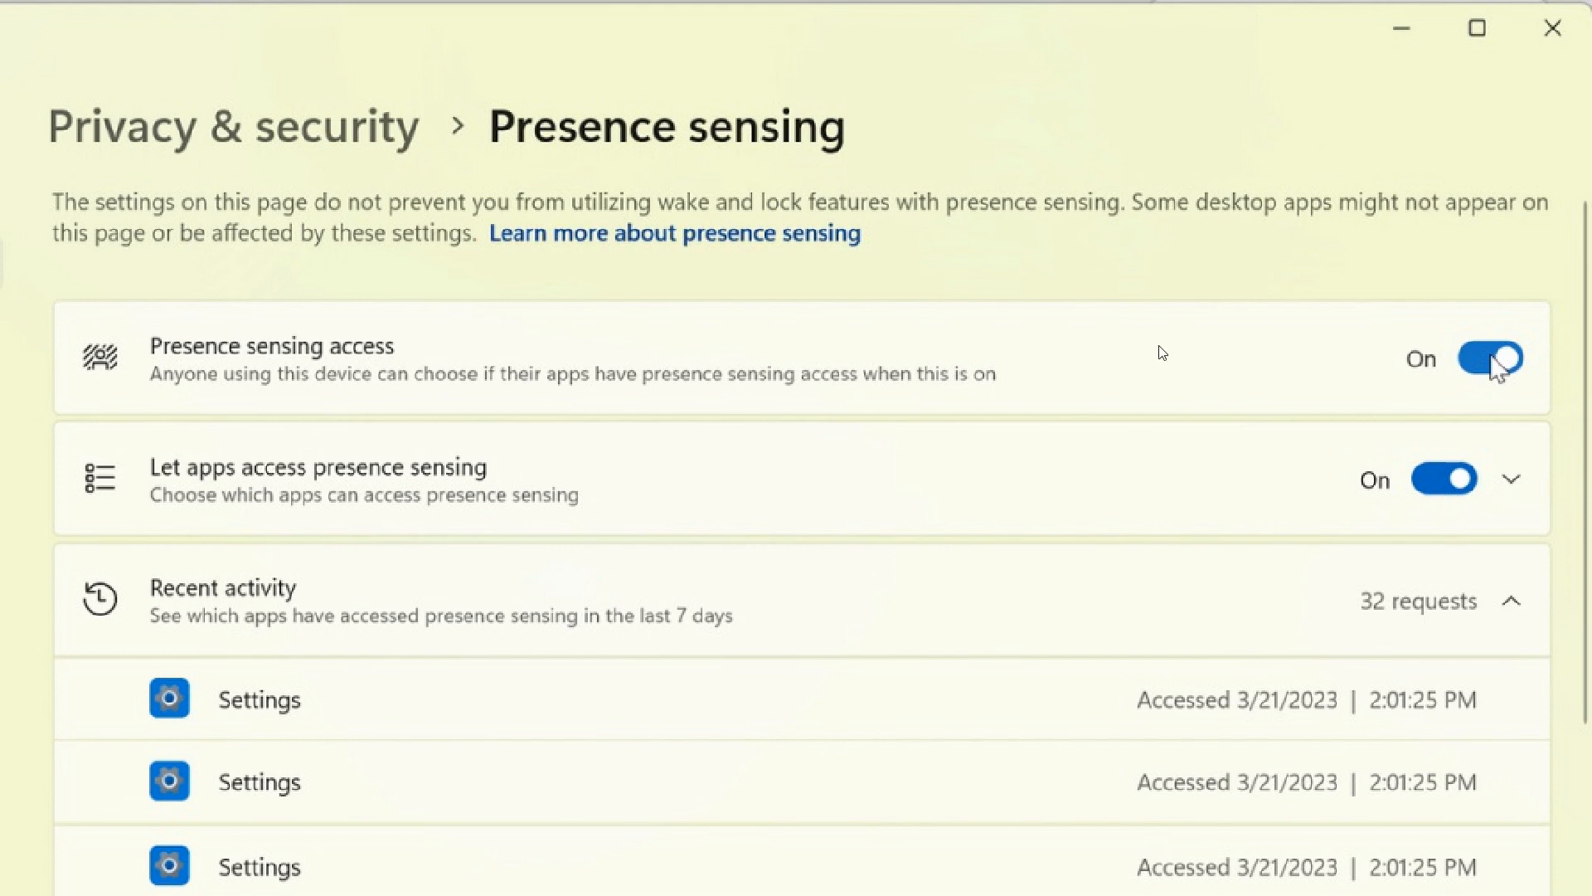
{"action": "mouse_move", "coordinate": [762, 163]}
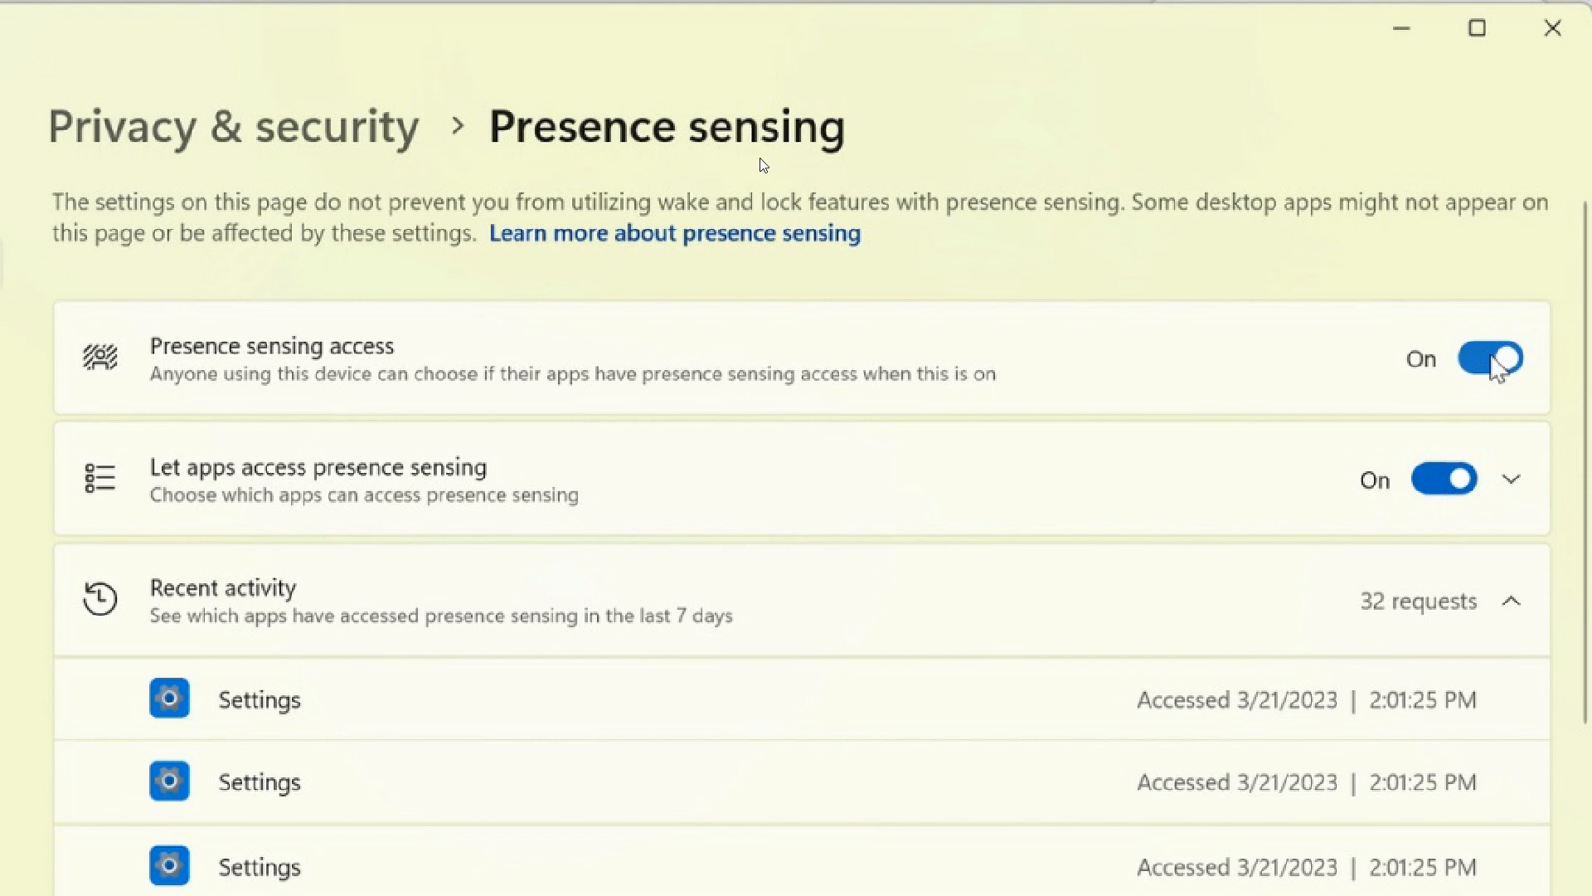
{"action": "mouse_move", "coordinate": [914, 331]}
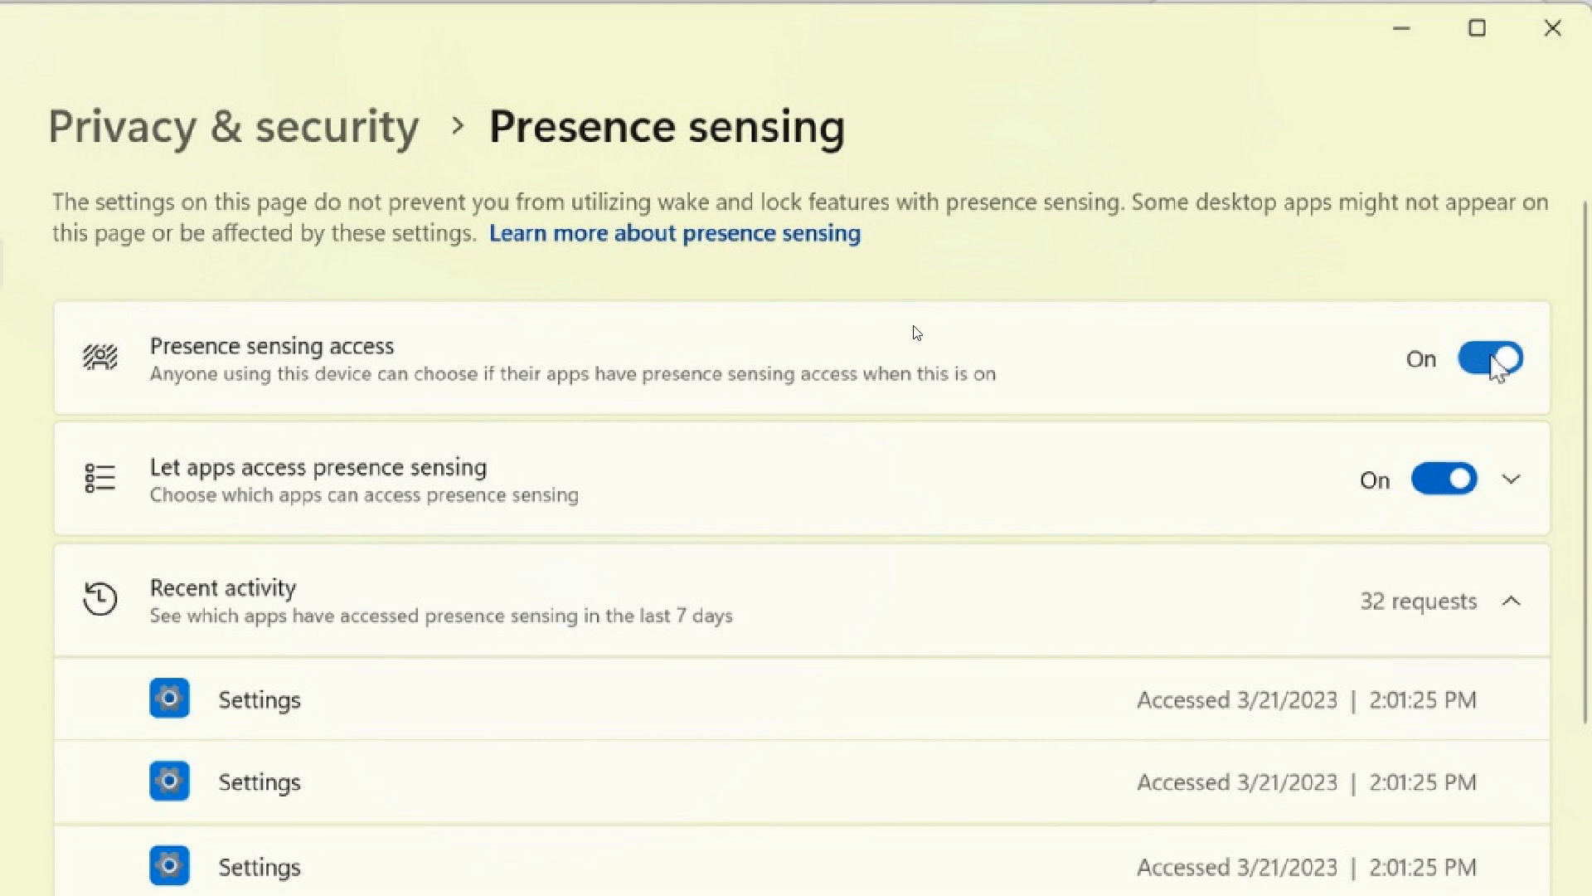
{"action": "mouse_move", "coordinate": [1406, 387]}
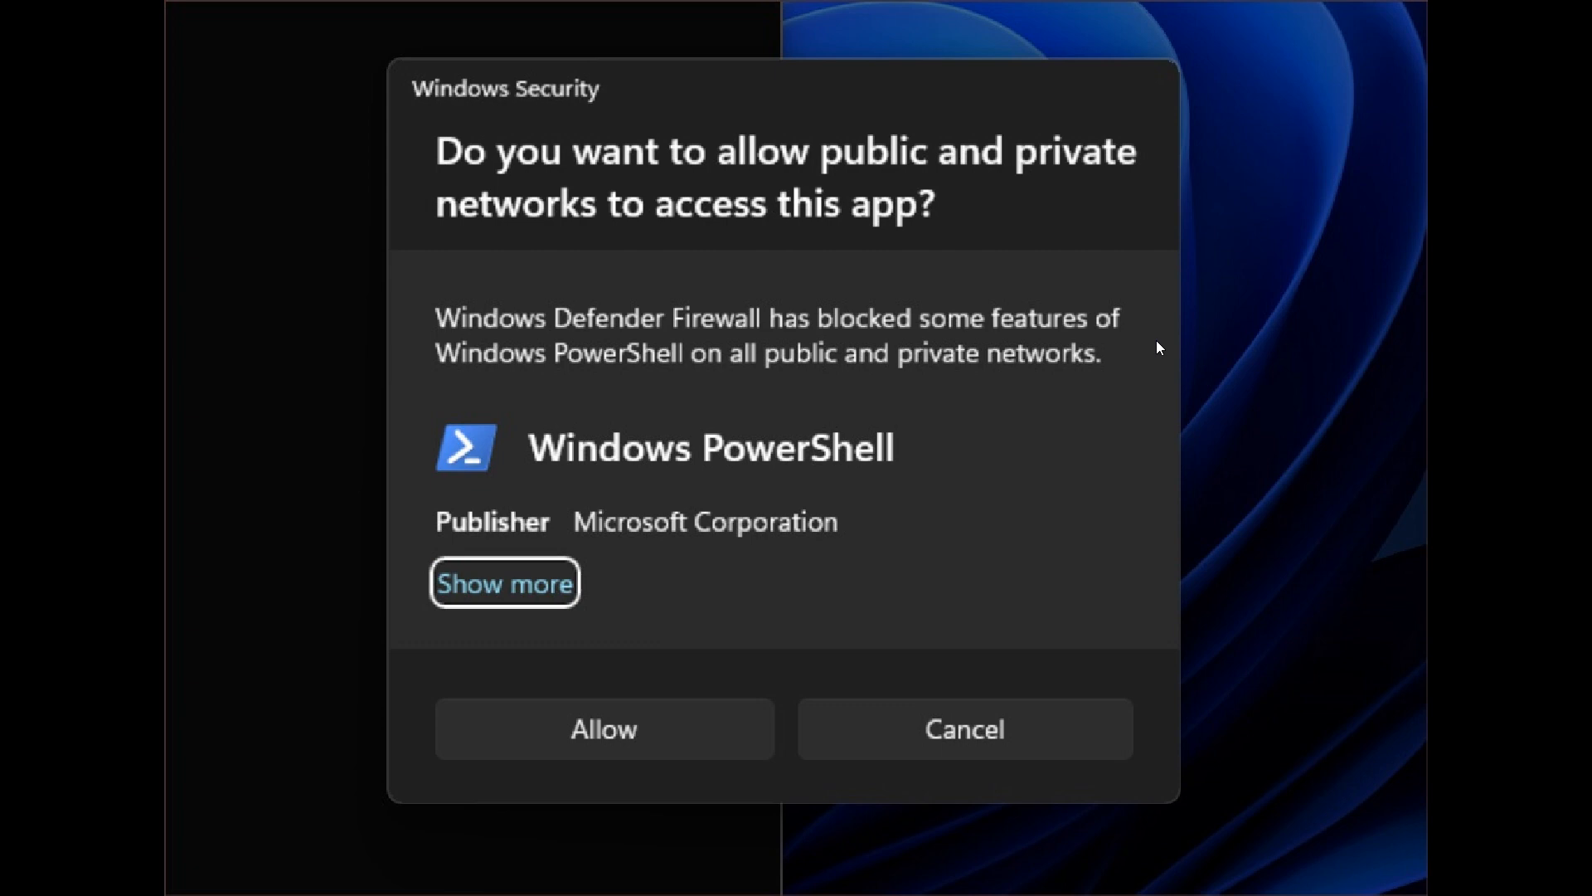
{"action": "mouse_move", "coordinate": [869, 422]}
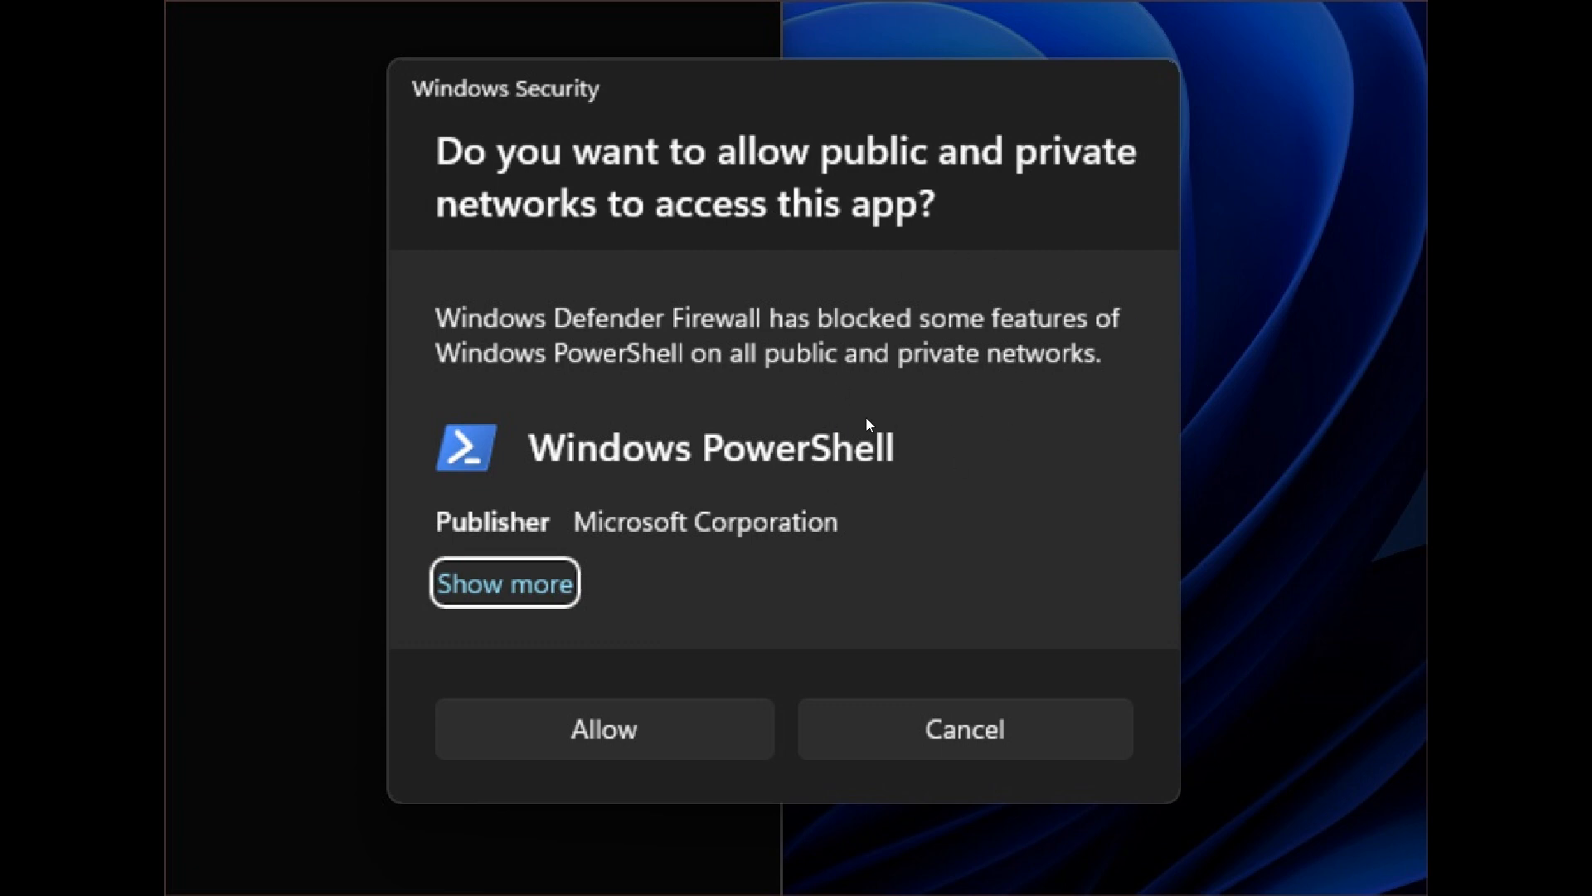
{"action": "mouse_move", "coordinate": [875, 424]}
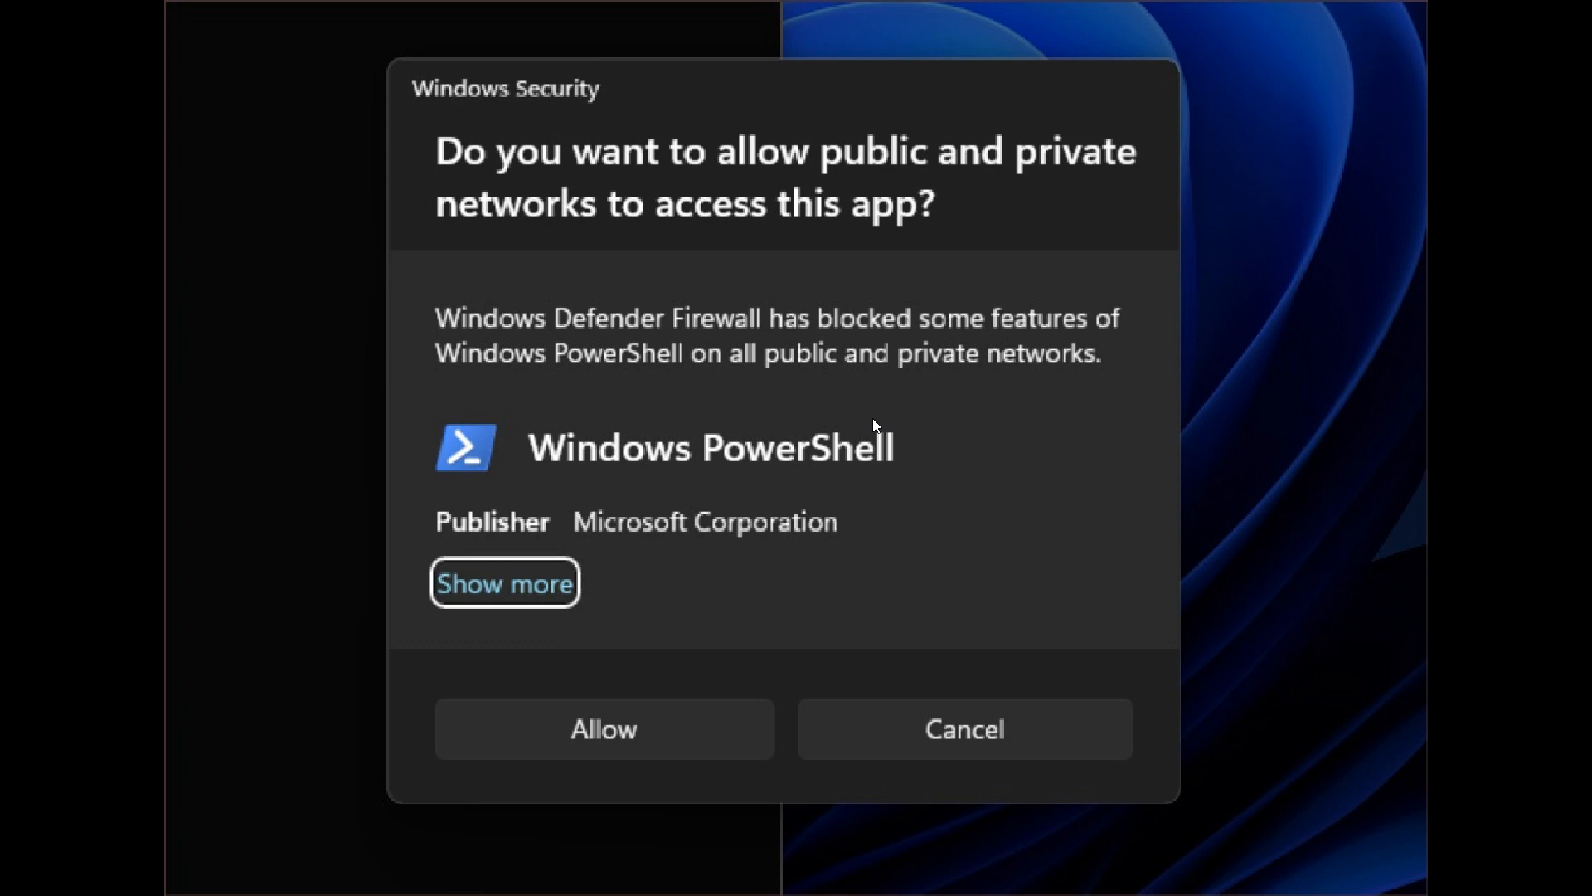
{"action": "mouse_move", "coordinate": [1025, 505]}
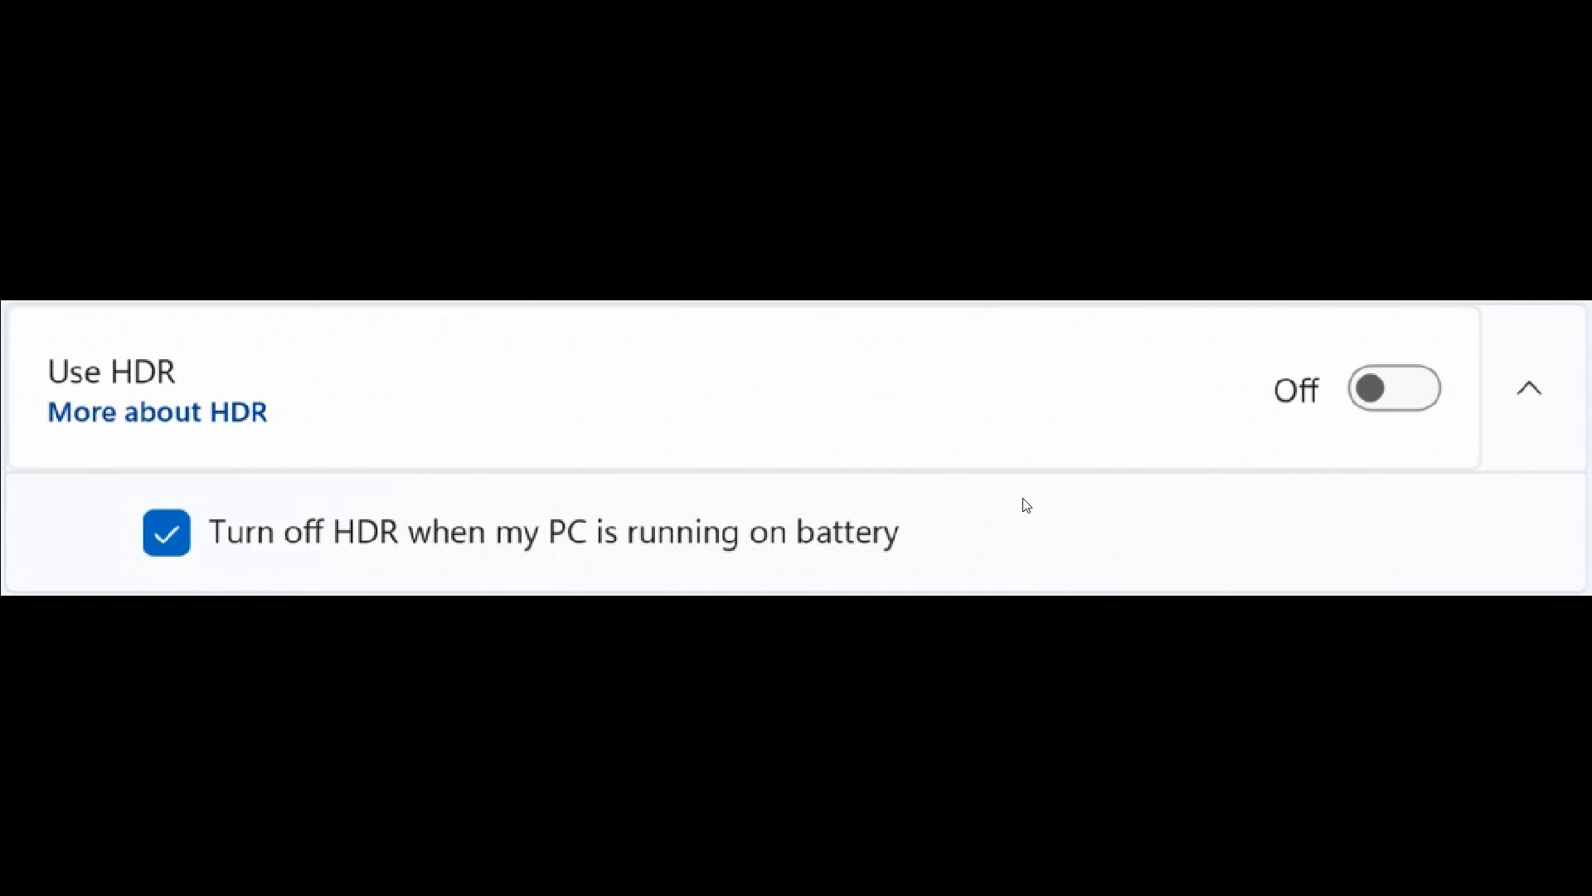
{"action": "mouse_move", "coordinate": [1093, 455]}
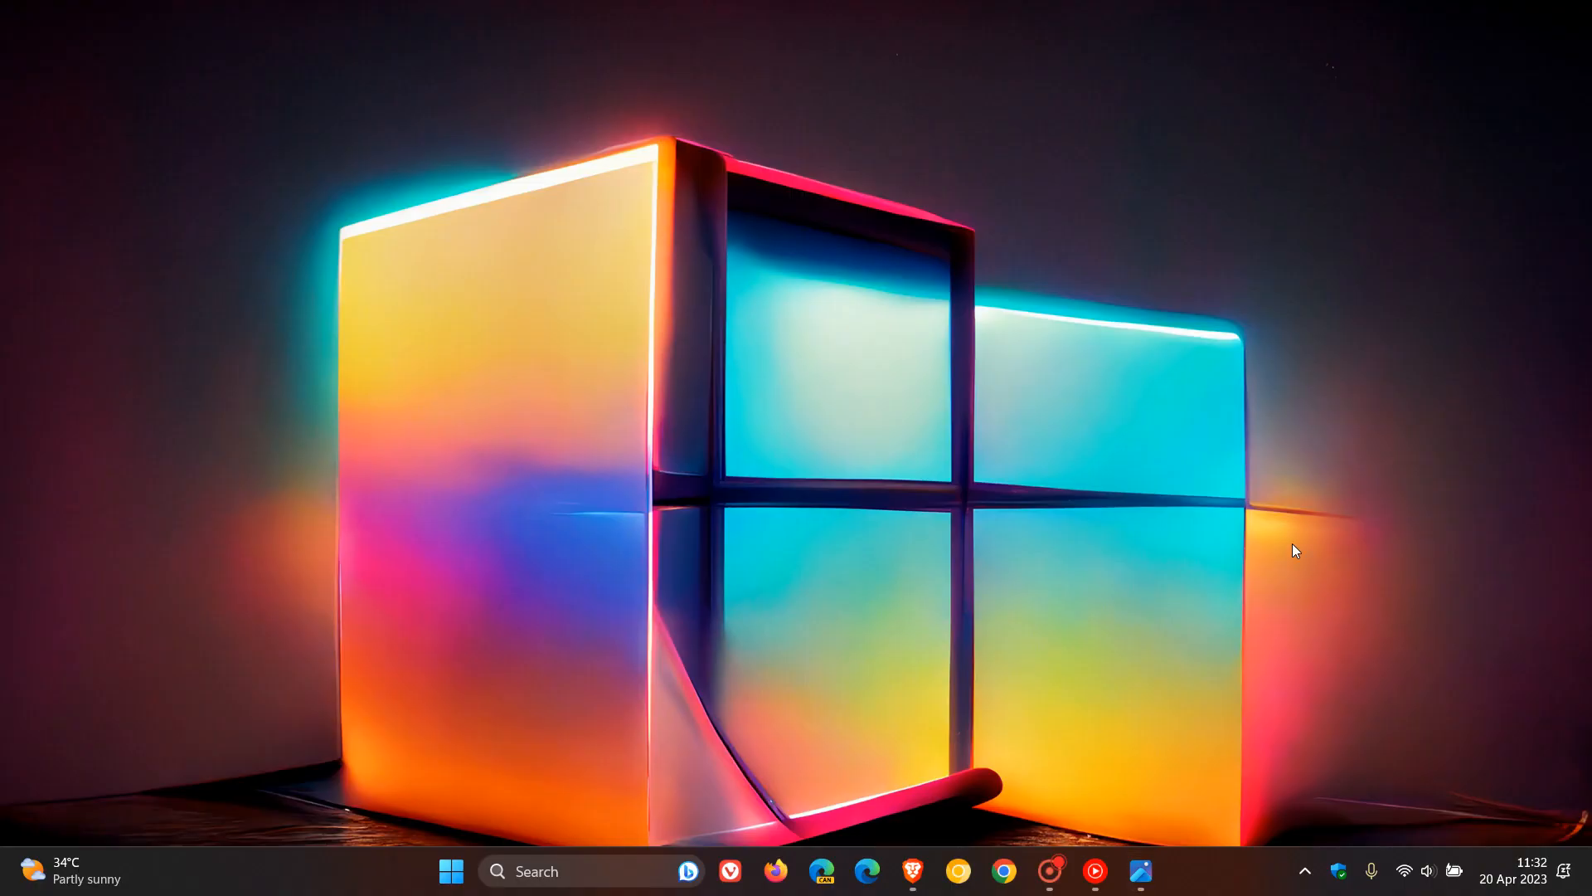
{"action": "mouse_move", "coordinate": [1024, 435]}
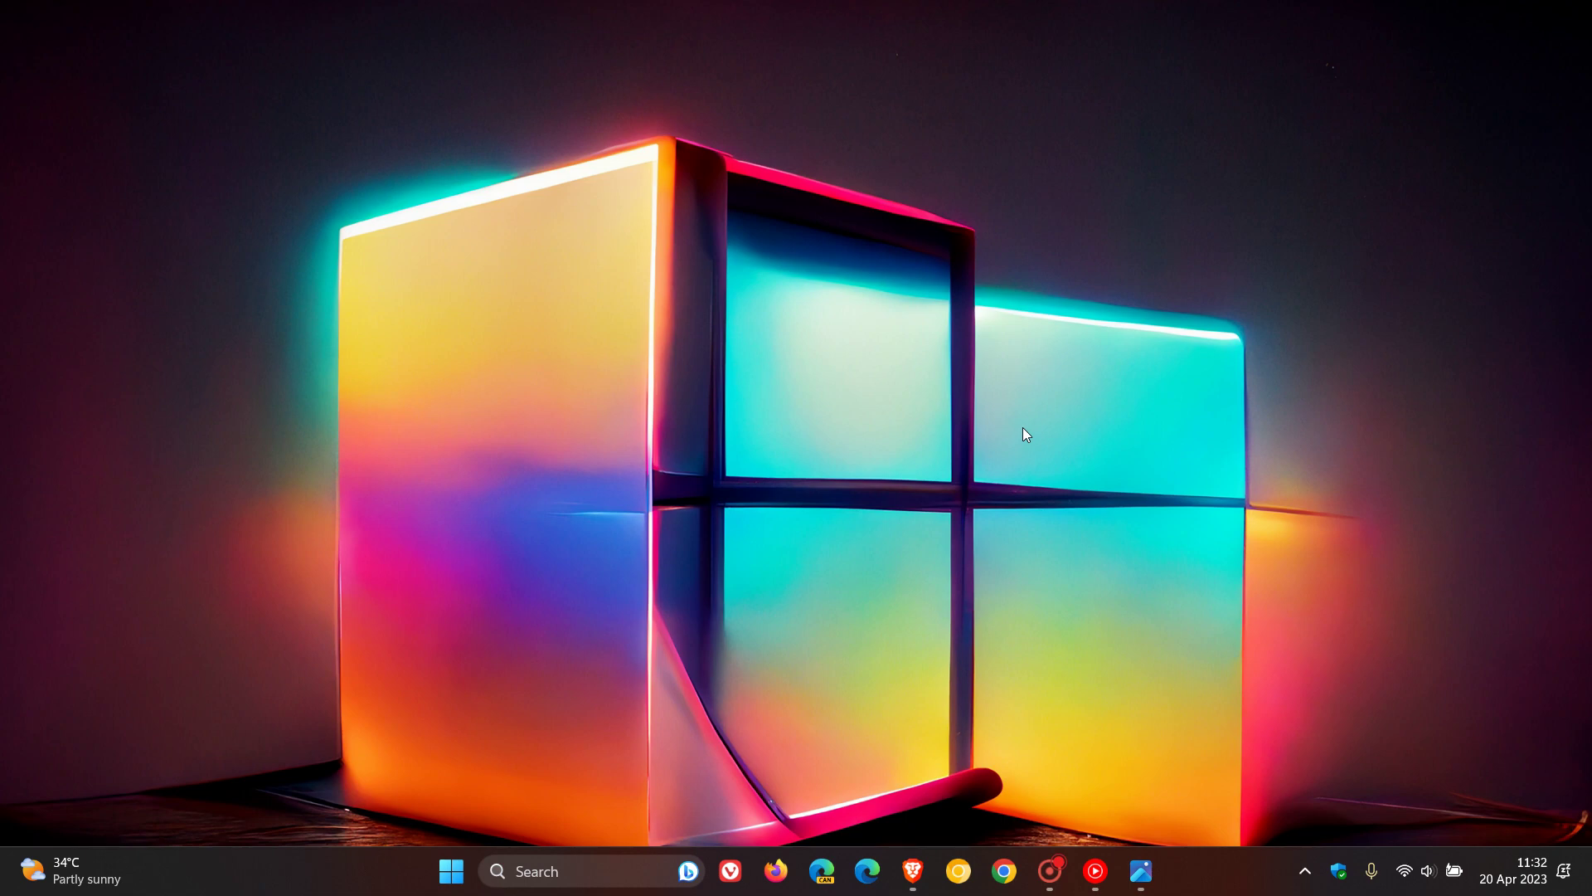
{"action": "mouse_move", "coordinate": [597, 201]}
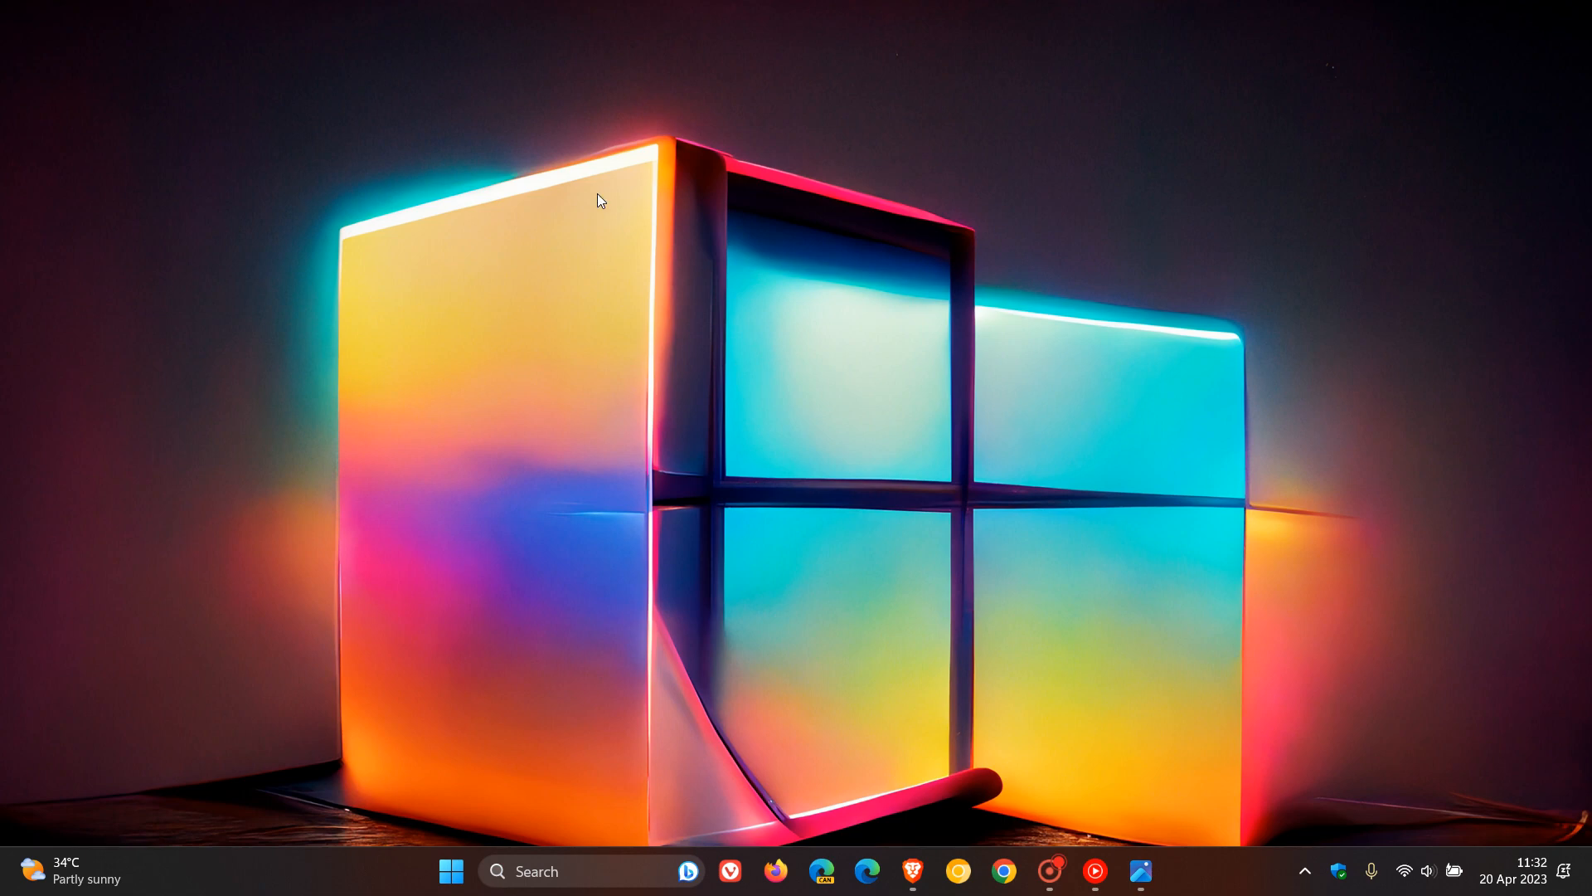
{"action": "mouse_move", "coordinate": [1090, 458]}
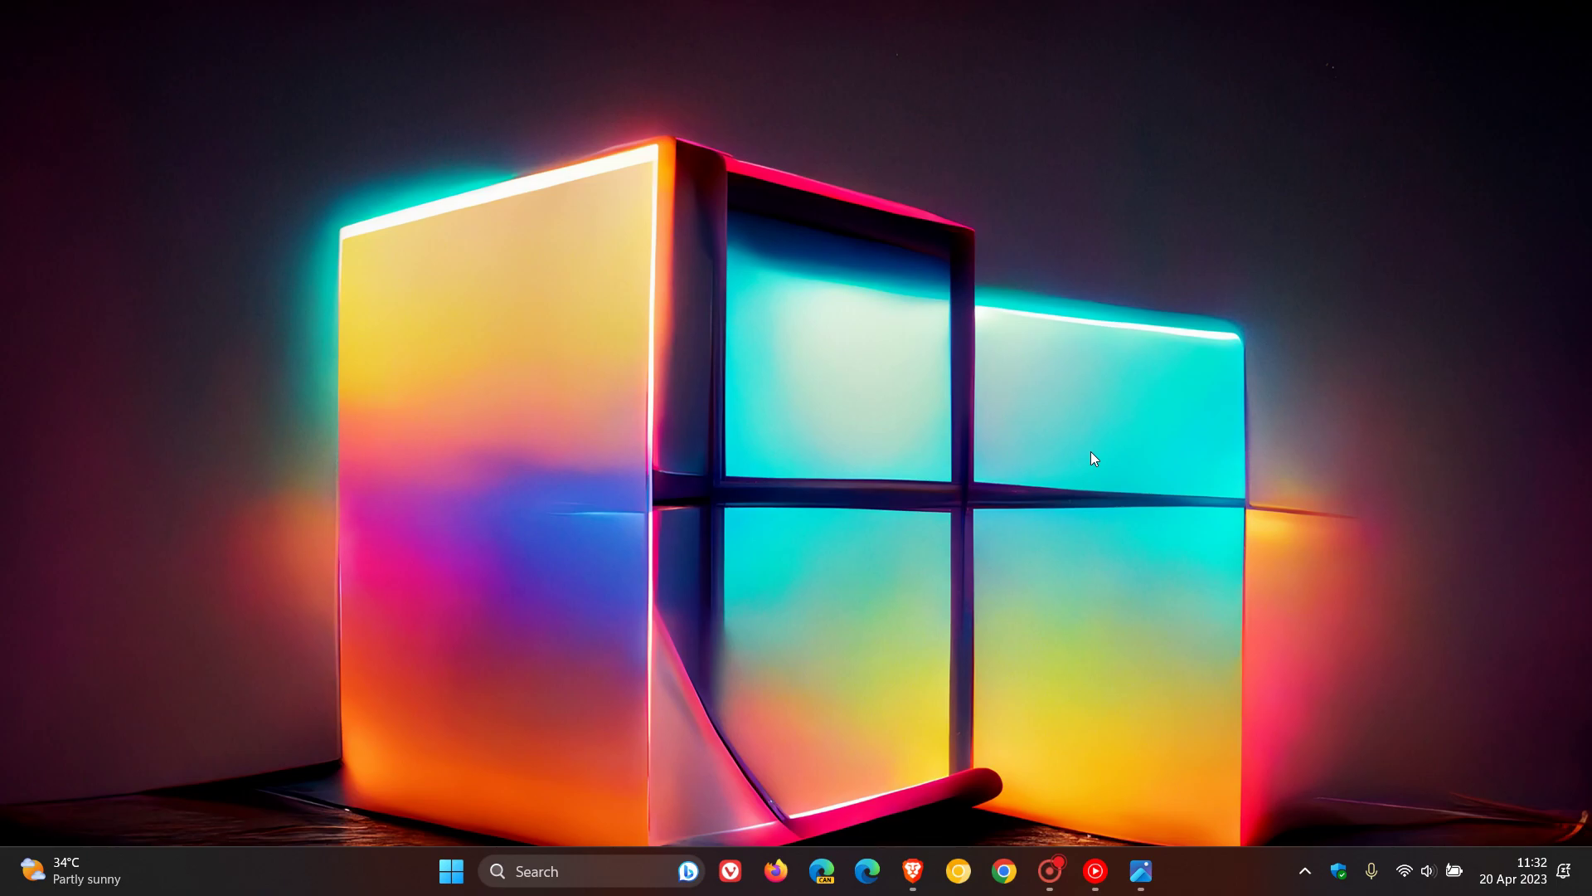